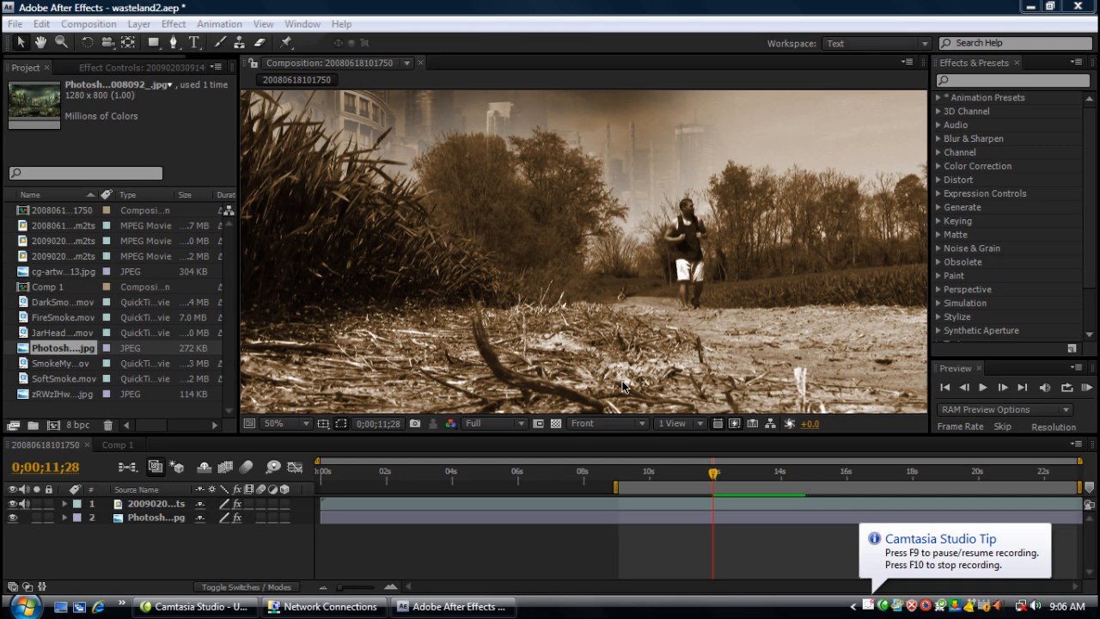
{"action": "mouse_move", "coordinate": [601, 245]}
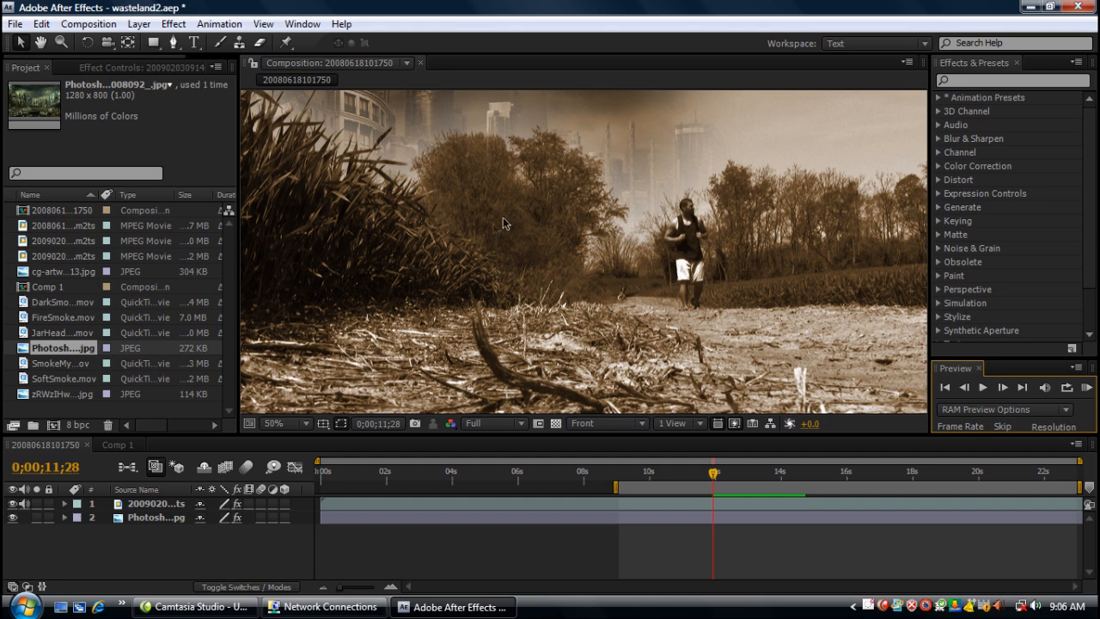
Add the runner clip 20090203091406.m2ts to the empty Comp 1 as its first layer.
{"action": "left_click", "coordinate": [116, 444]}
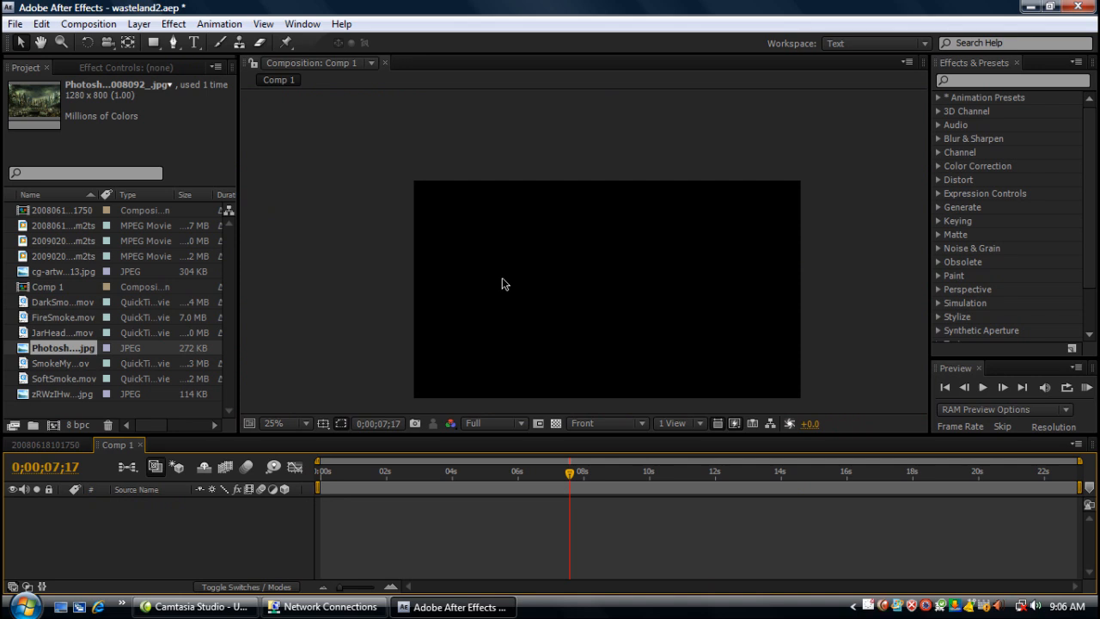
{"action": "mouse_move", "coordinate": [502, 258]}
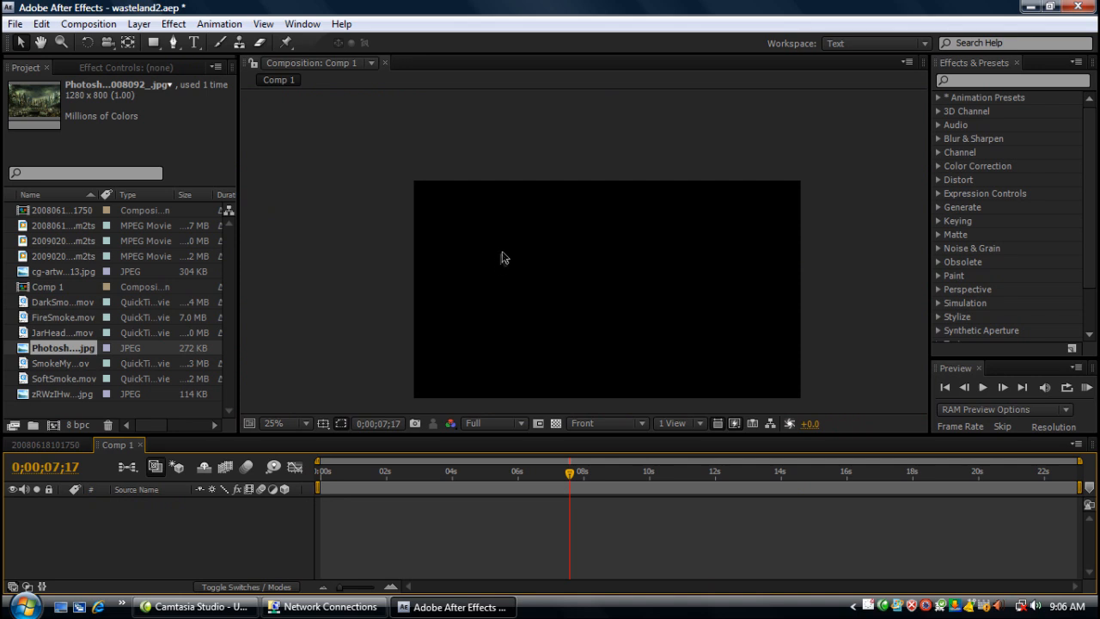
{"action": "mouse_move", "coordinate": [528, 366]}
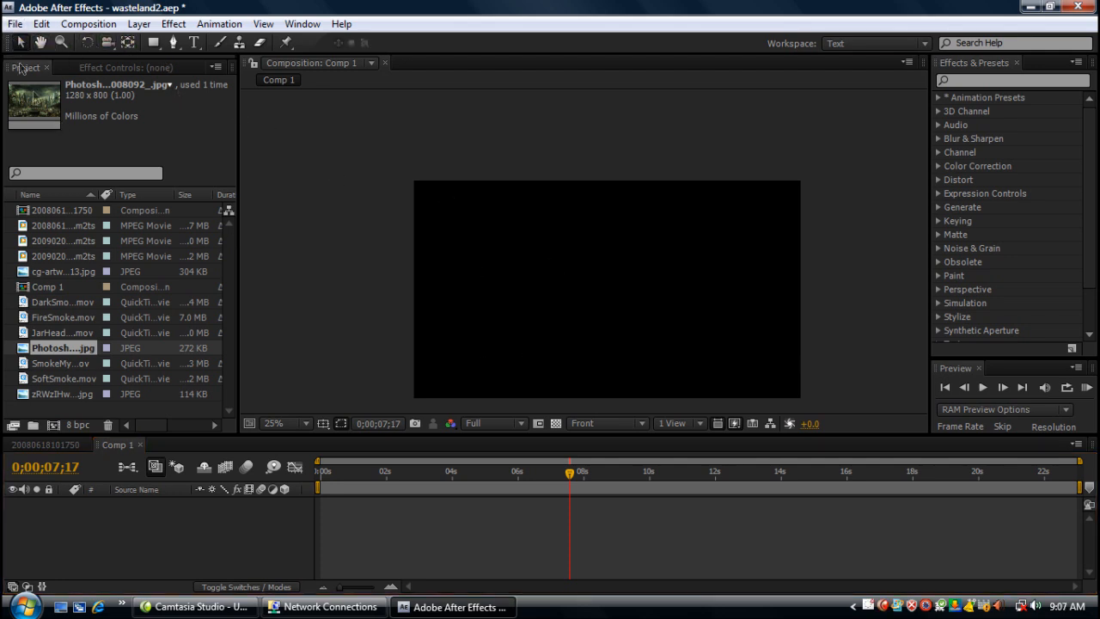
{"action": "mouse_move", "coordinate": [57, 312]}
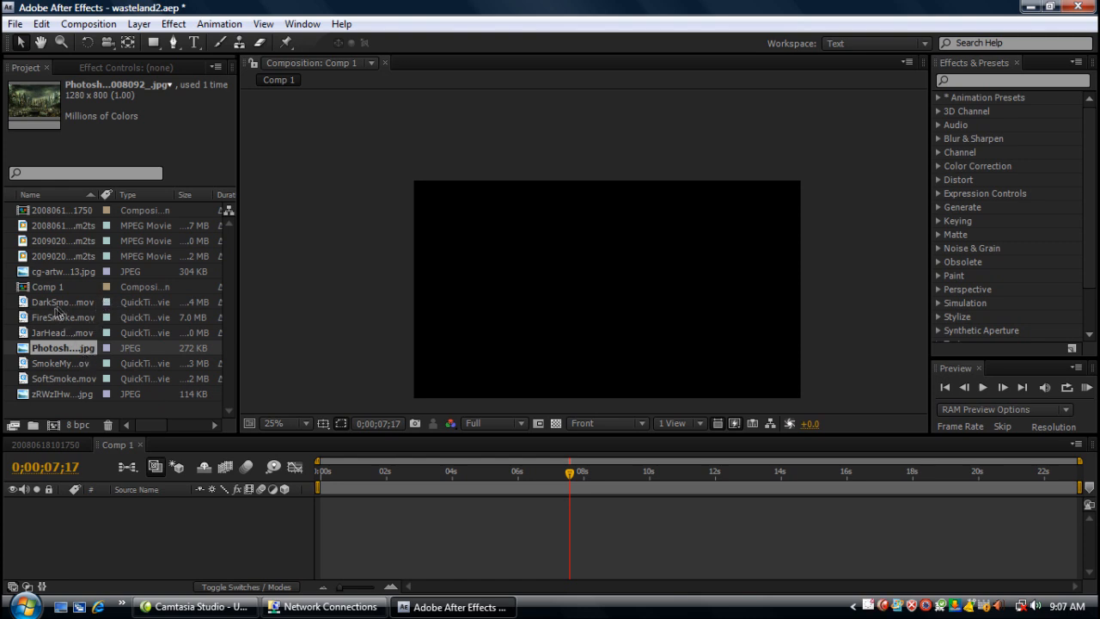
{"action": "left_click", "coordinate": [63, 257]}
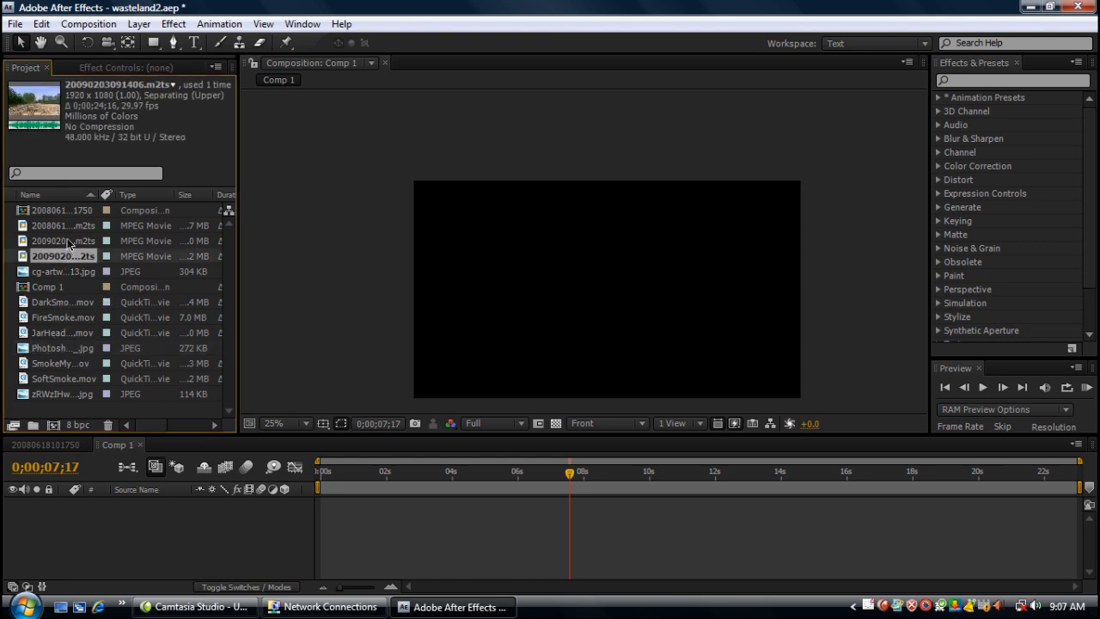
{"action": "left_click", "coordinate": [63, 225]}
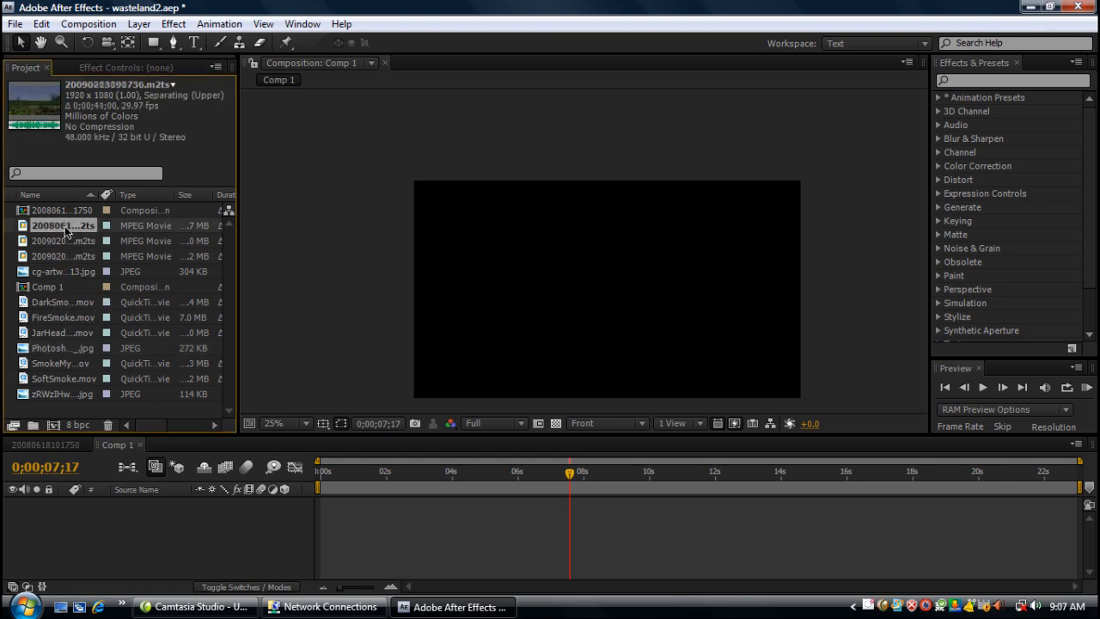
{"action": "left_click", "coordinate": [63, 256]}
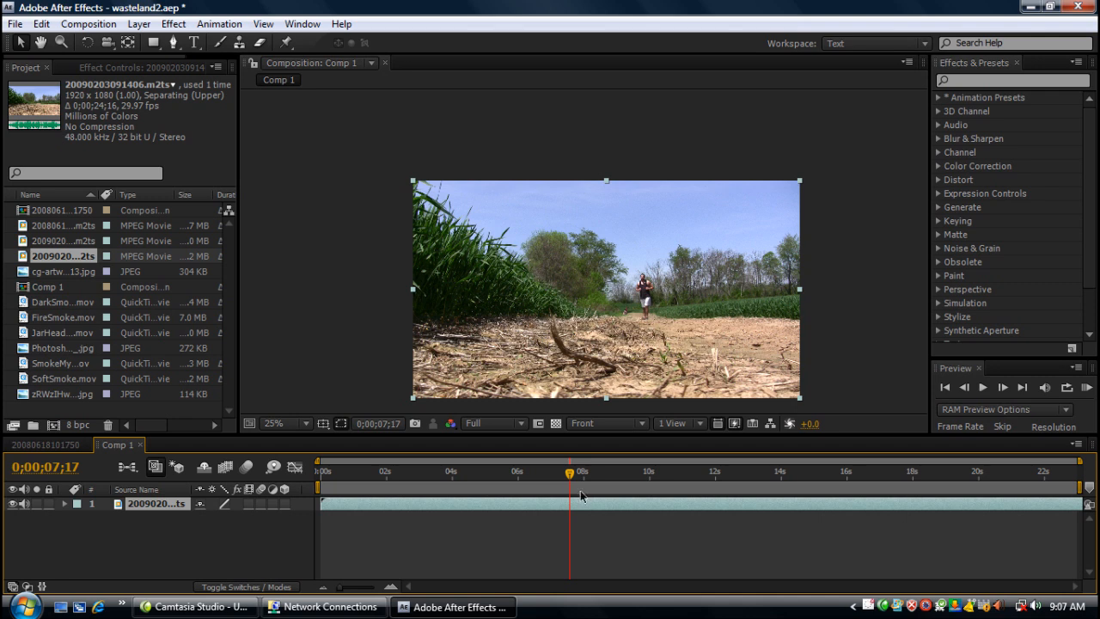
Trim the runner layer's out point to about 14 seconds and set the playhead near 1 second.
{"action": "left_click", "coordinate": [369, 471]}
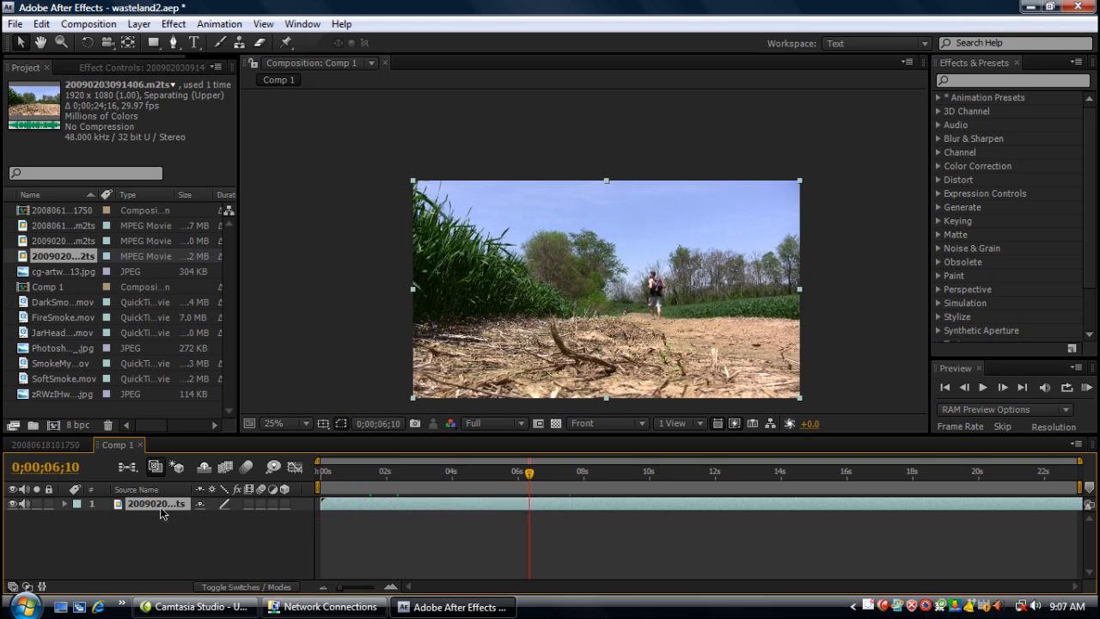
{"action": "double_click", "coordinate": [157, 504]}
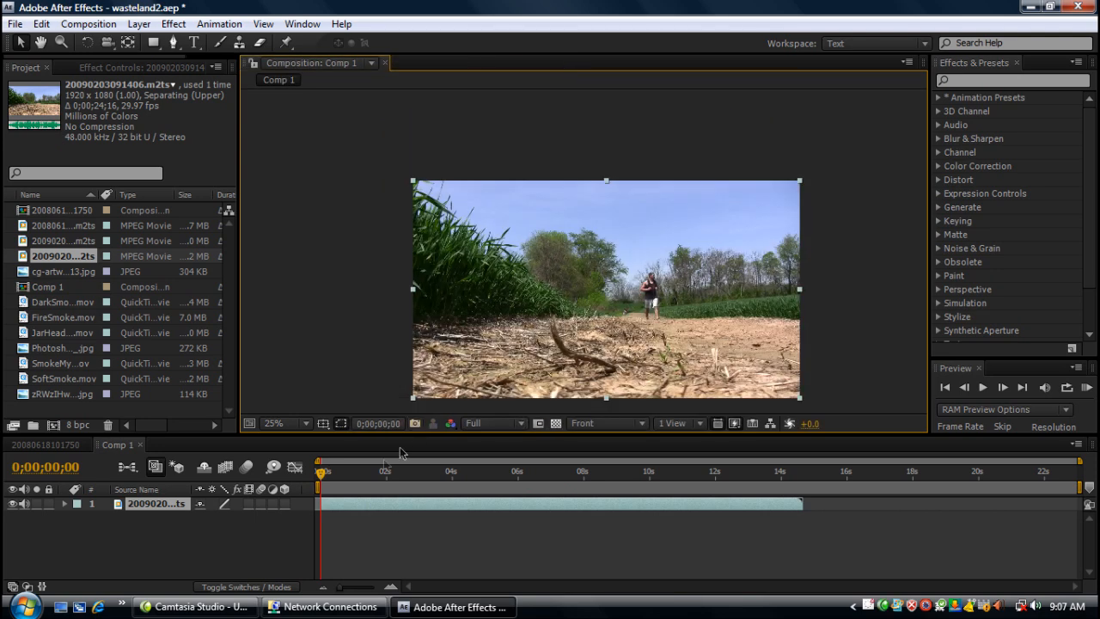
{"action": "left_click", "coordinate": [508, 470]}
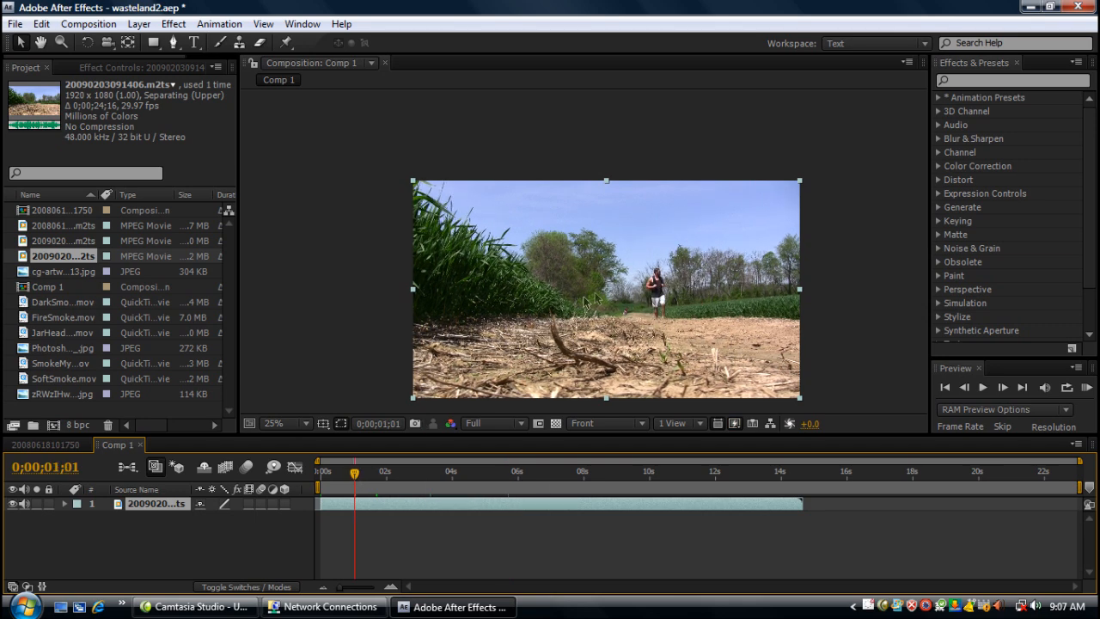
{"action": "left_click", "coordinate": [285, 423]}
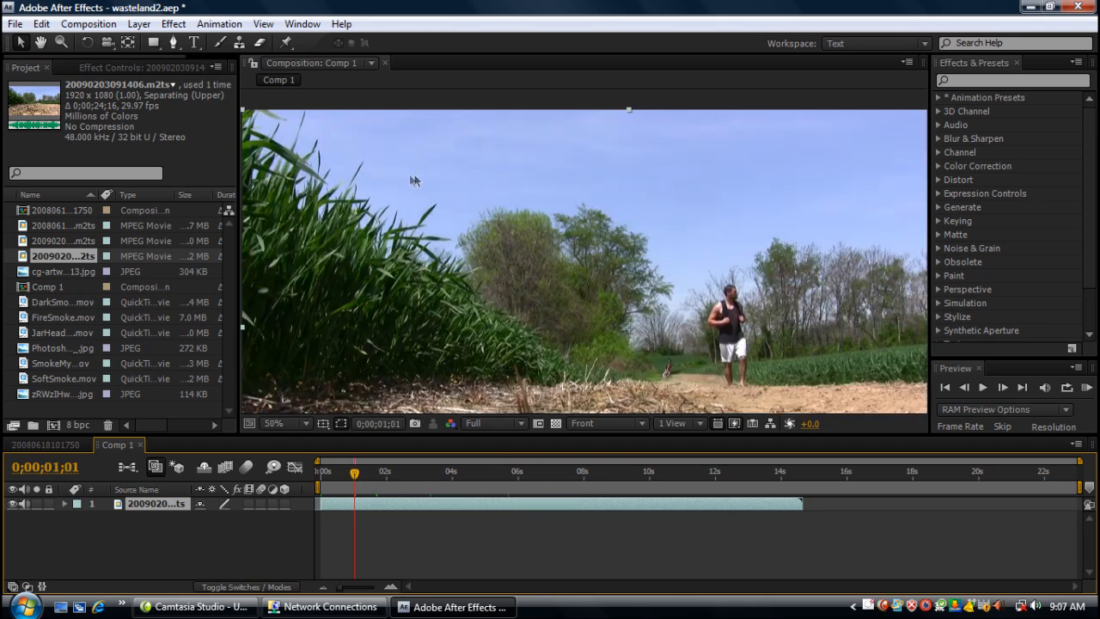
{"action": "mouse_move", "coordinate": [523, 183]}
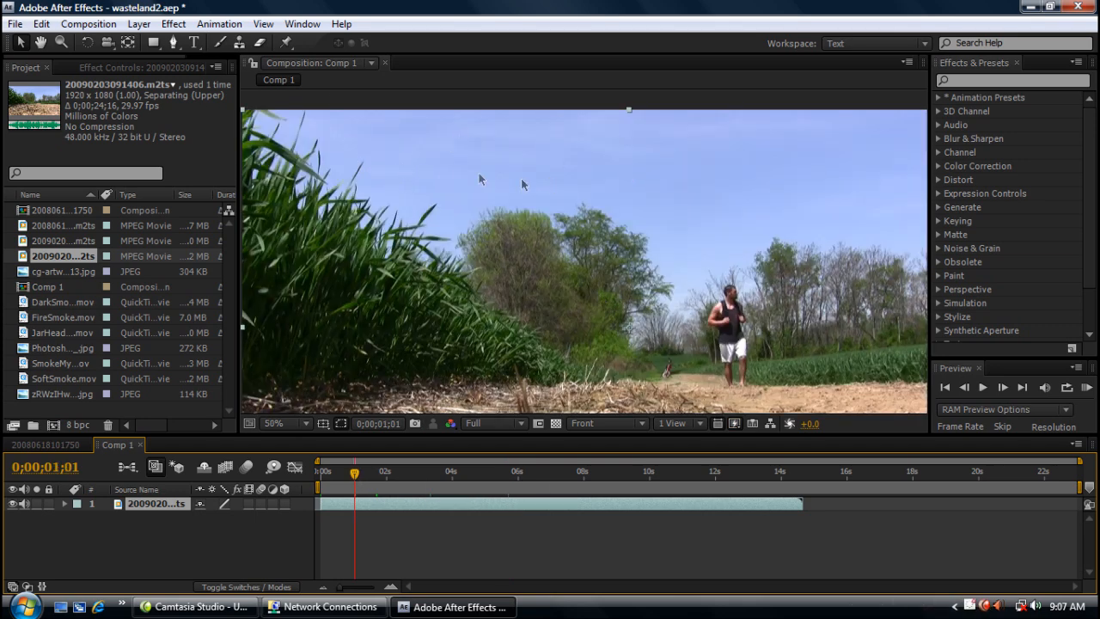
{"action": "mouse_move", "coordinate": [816, 175]}
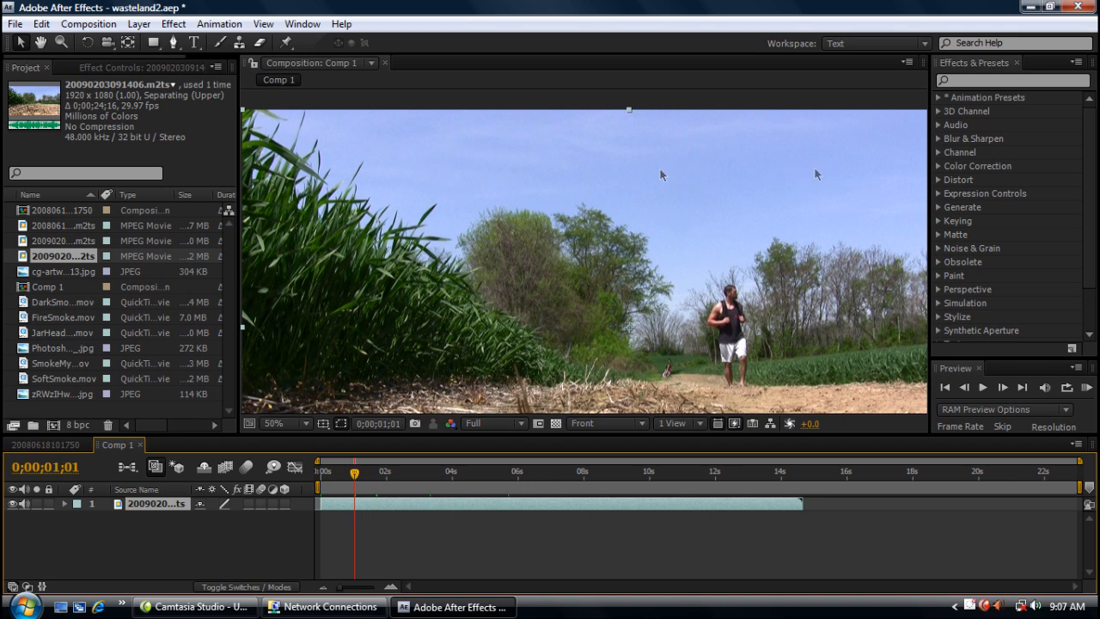
{"action": "mouse_move", "coordinate": [540, 229]}
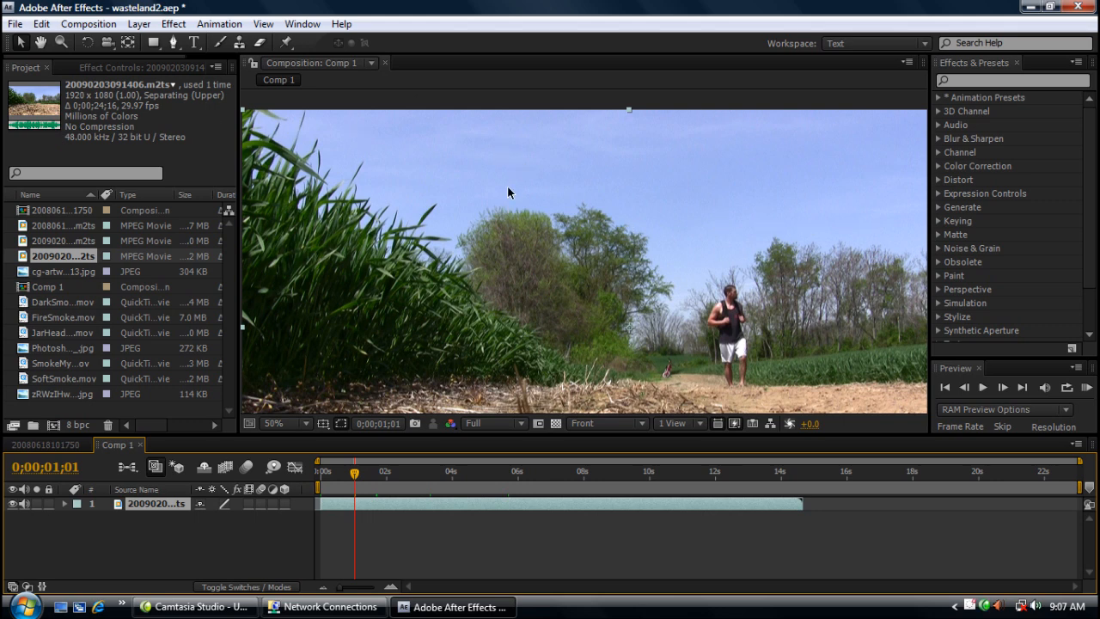
{"action": "mouse_move", "coordinate": [419, 218]}
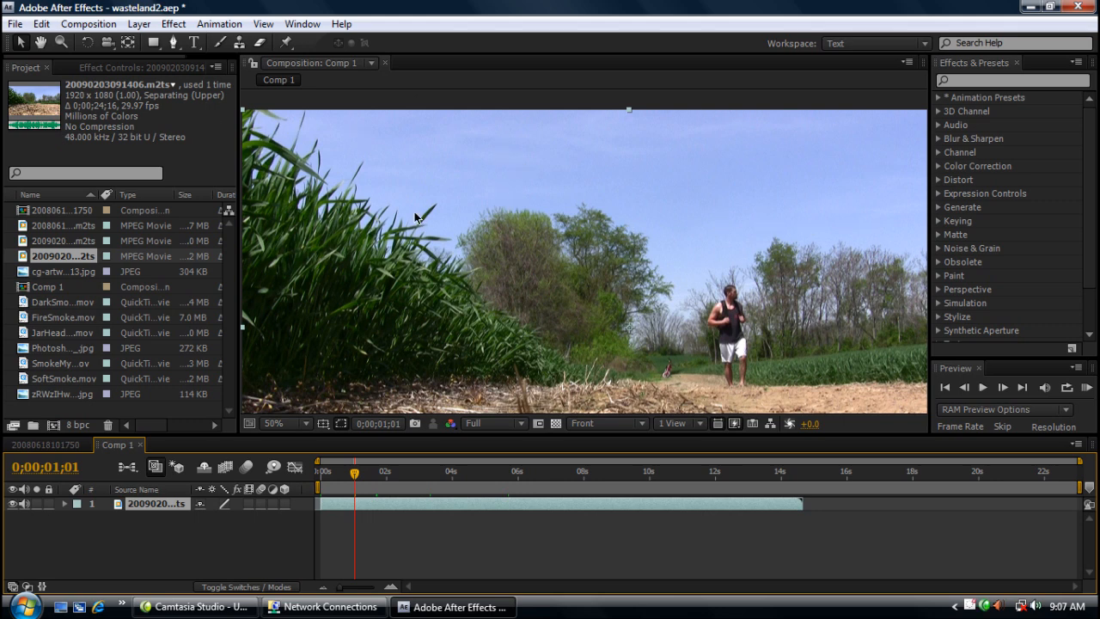
Apply Color Key to the runner clip and enlarge the viewer to check the keyed sky.
{"action": "left_click", "coordinate": [173, 23]}
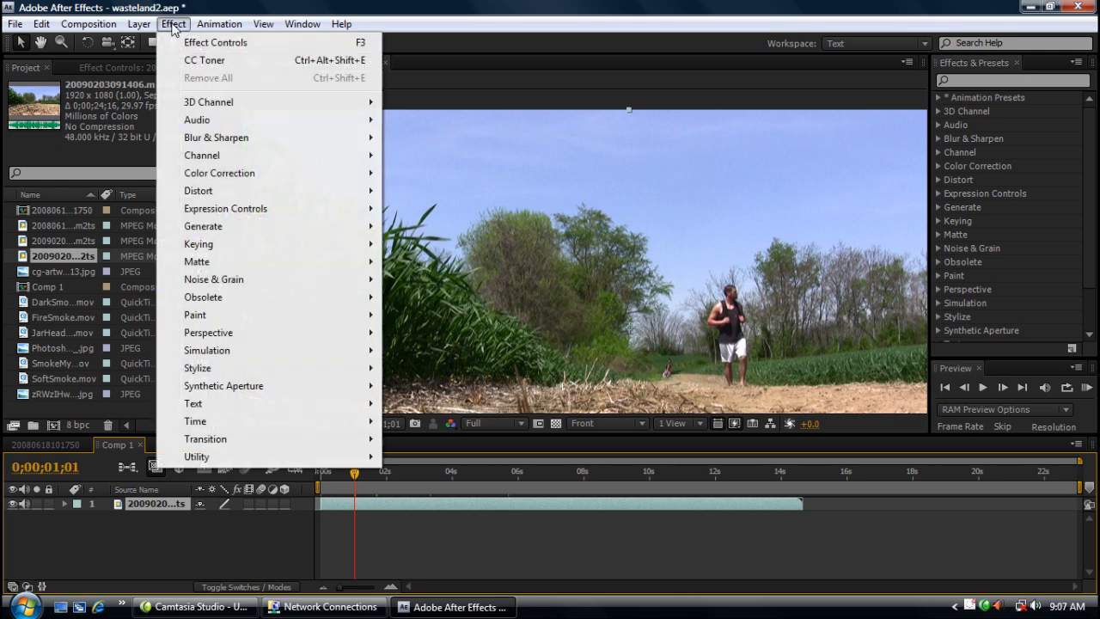
{"action": "mouse_move", "coordinate": [245, 261]}
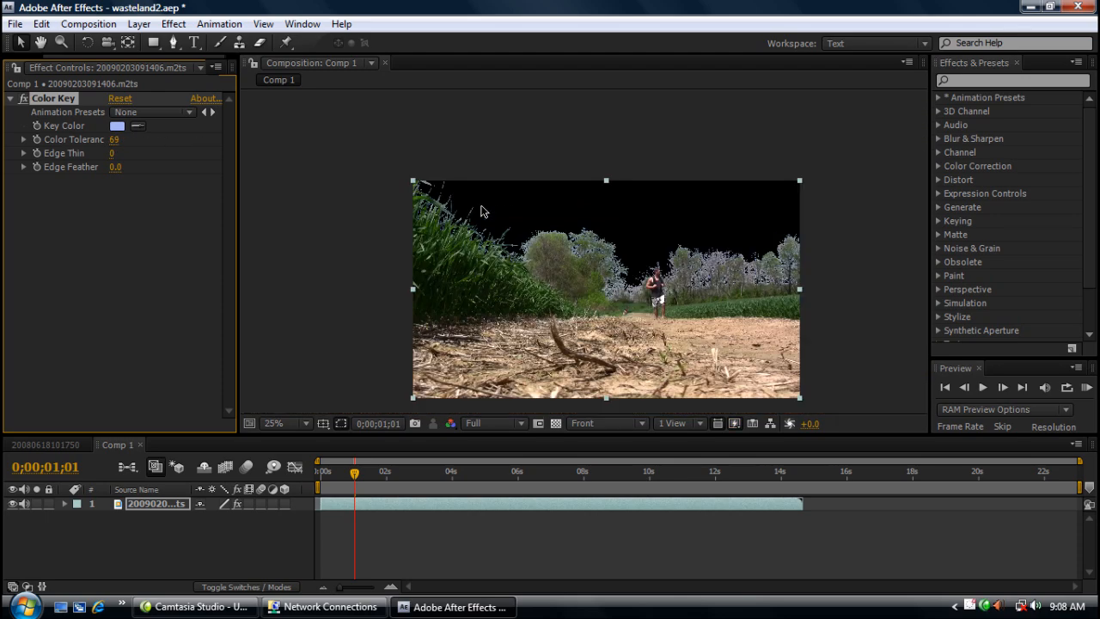
{"action": "left_click", "coordinate": [273, 422]}
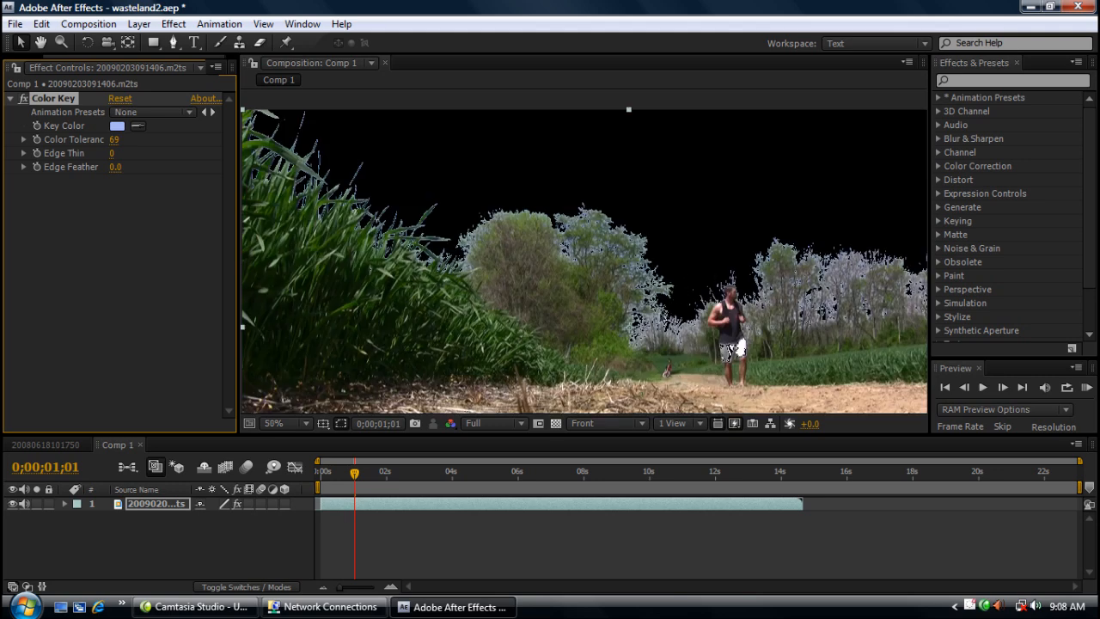
{"action": "mouse_move", "coordinate": [197, 201]}
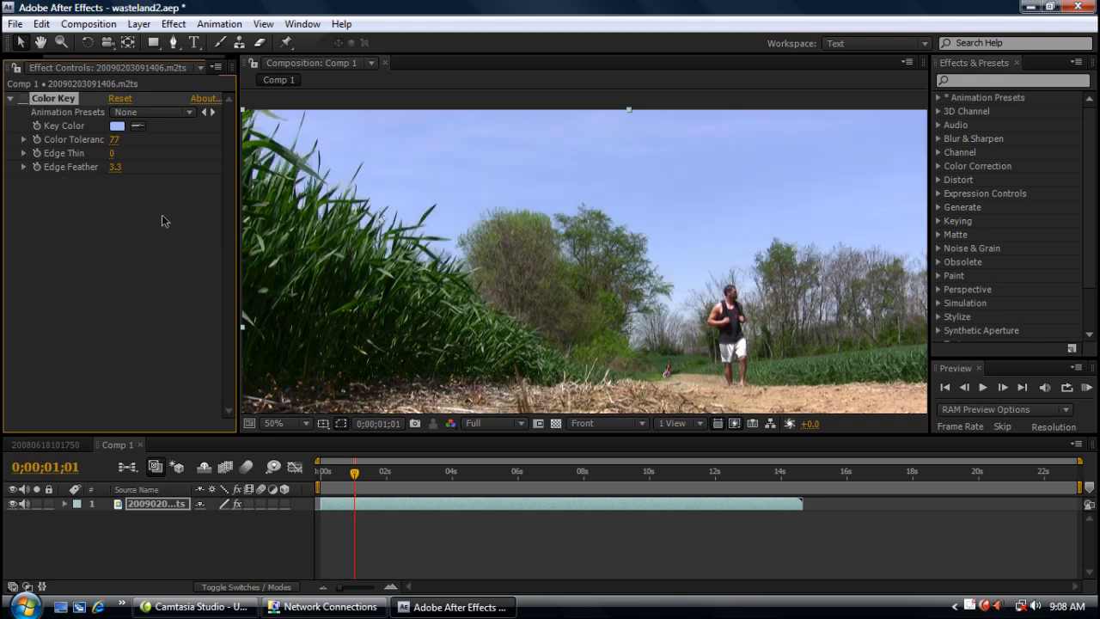
{"action": "mouse_move", "coordinate": [178, 179]}
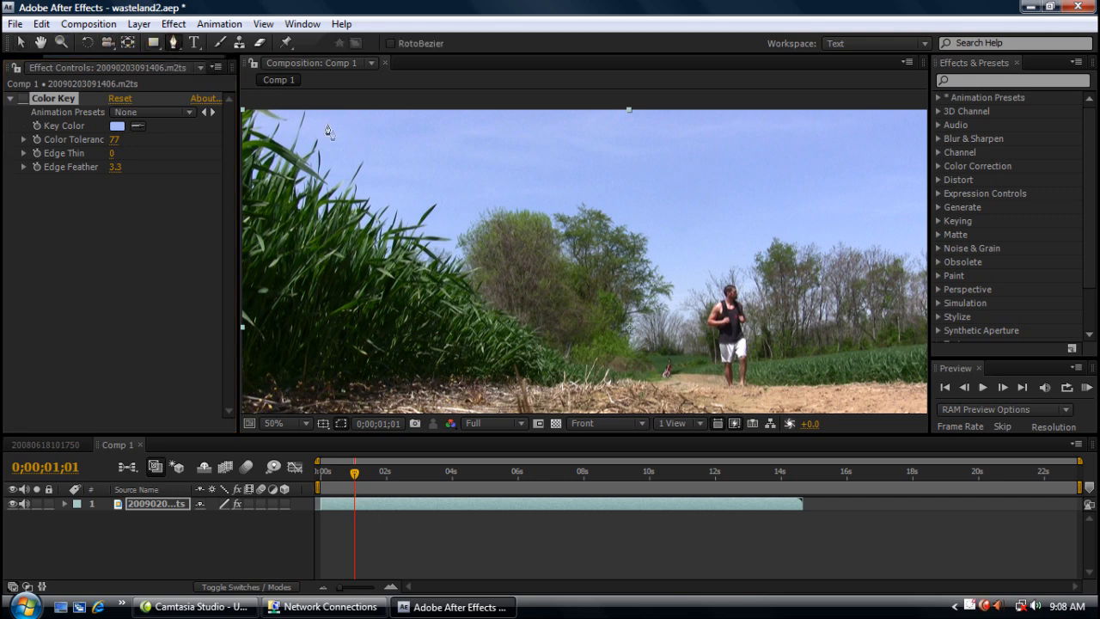
Draw a closed Pen mask around the sky above the treeline.
{"action": "left_click", "coordinate": [283, 423]}
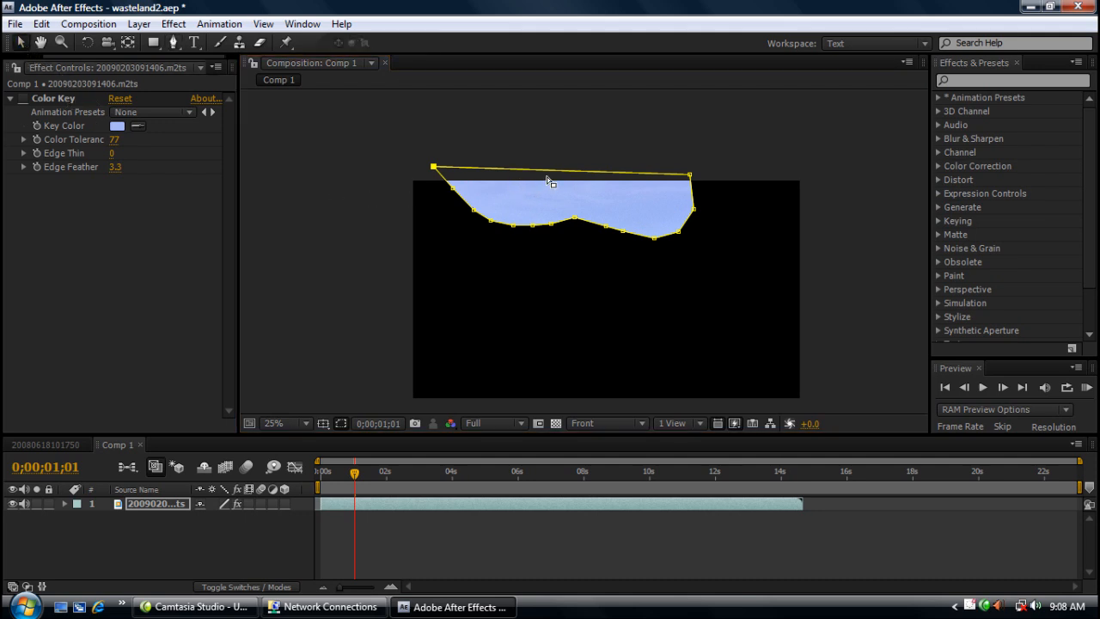
{"action": "mouse_move", "coordinate": [563, 351]}
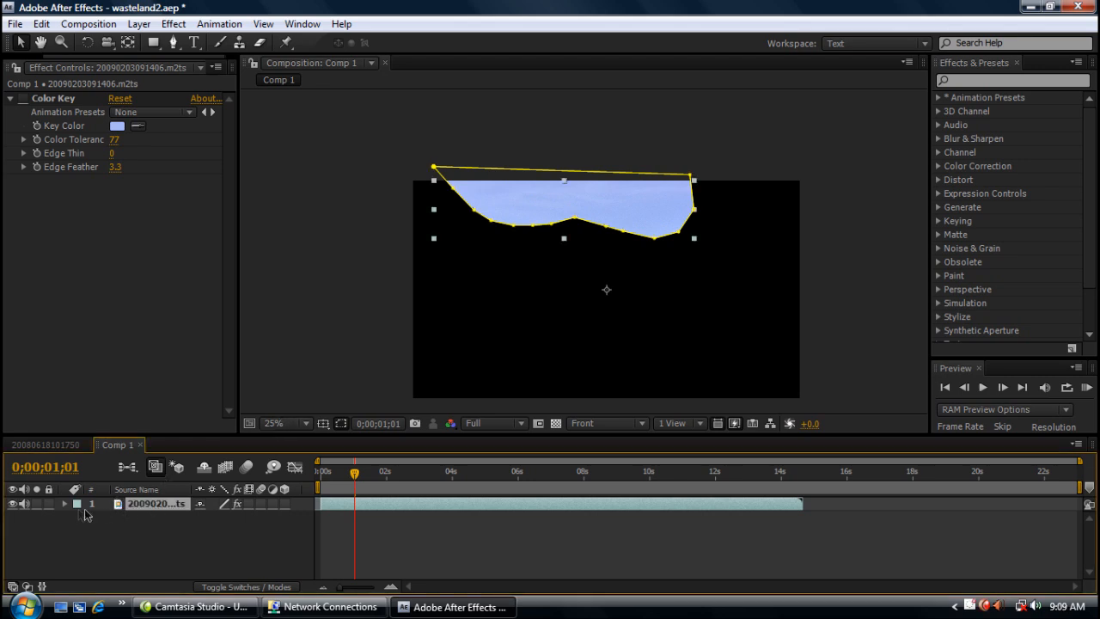
Set Mask 1 mode to Subtract and turn on the transparency grid.
{"action": "left_click", "coordinate": [64, 503]}
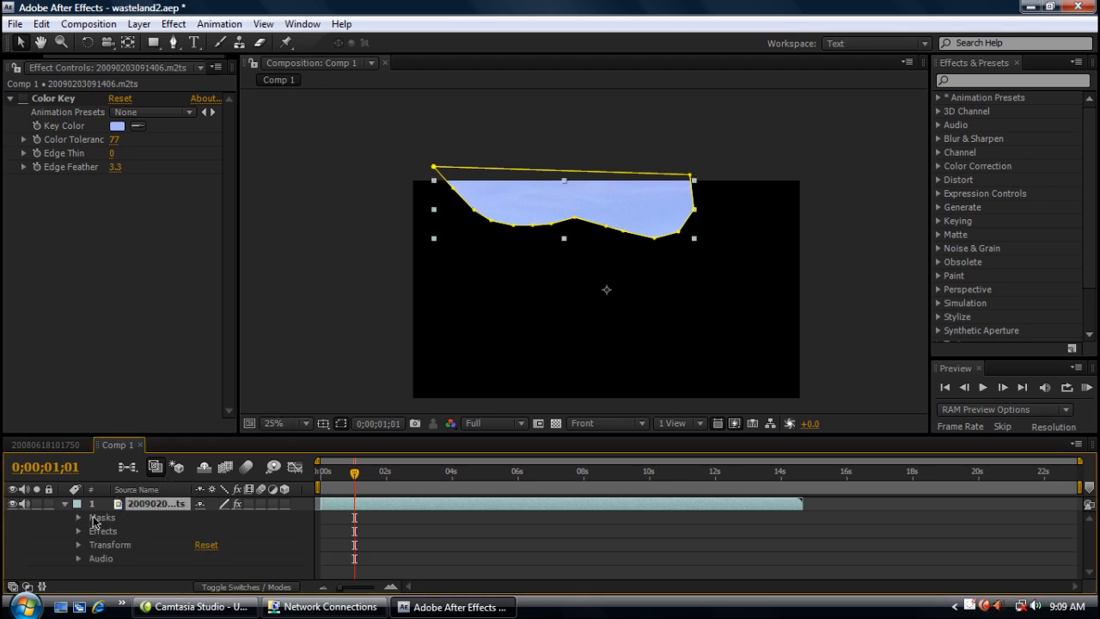
{"action": "left_click", "coordinate": [78, 517]}
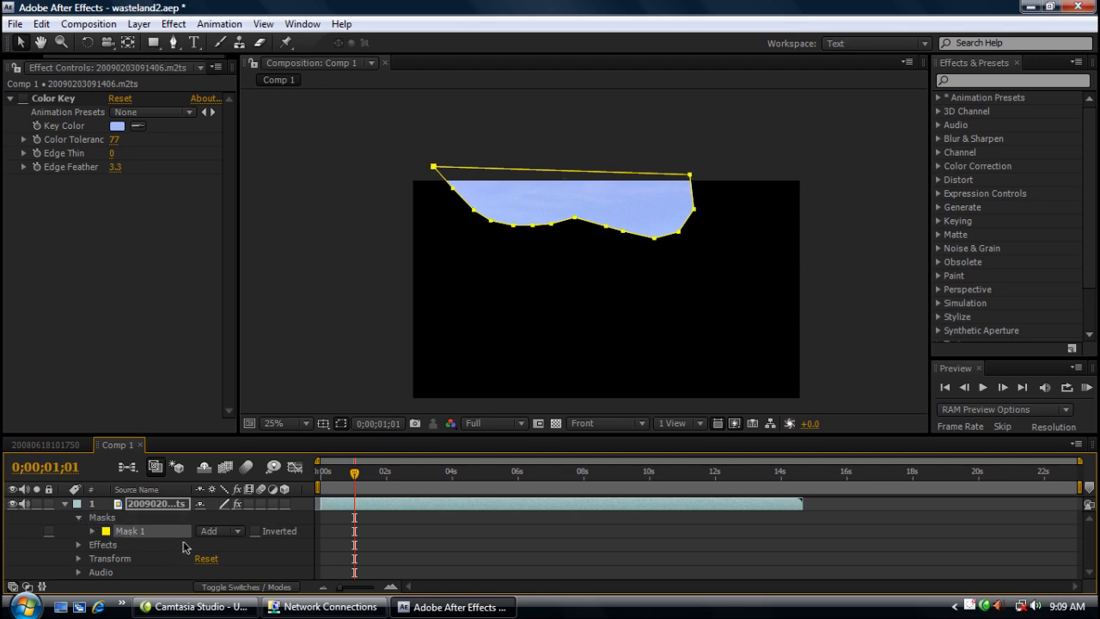
{"action": "left_click", "coordinate": [219, 530]}
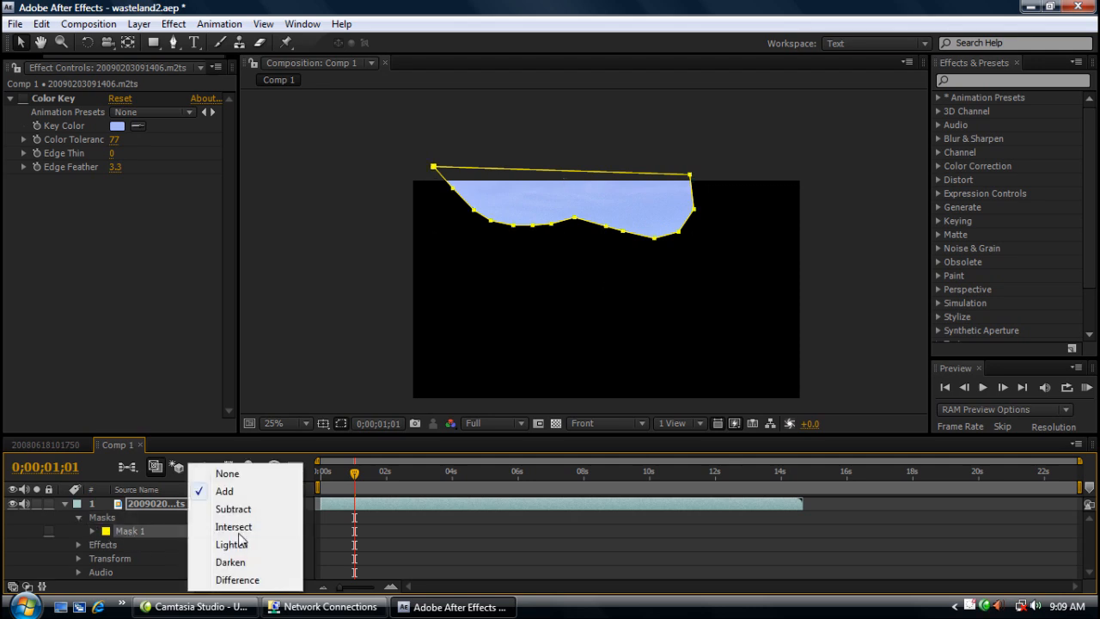
{"action": "left_click", "coordinate": [233, 509]}
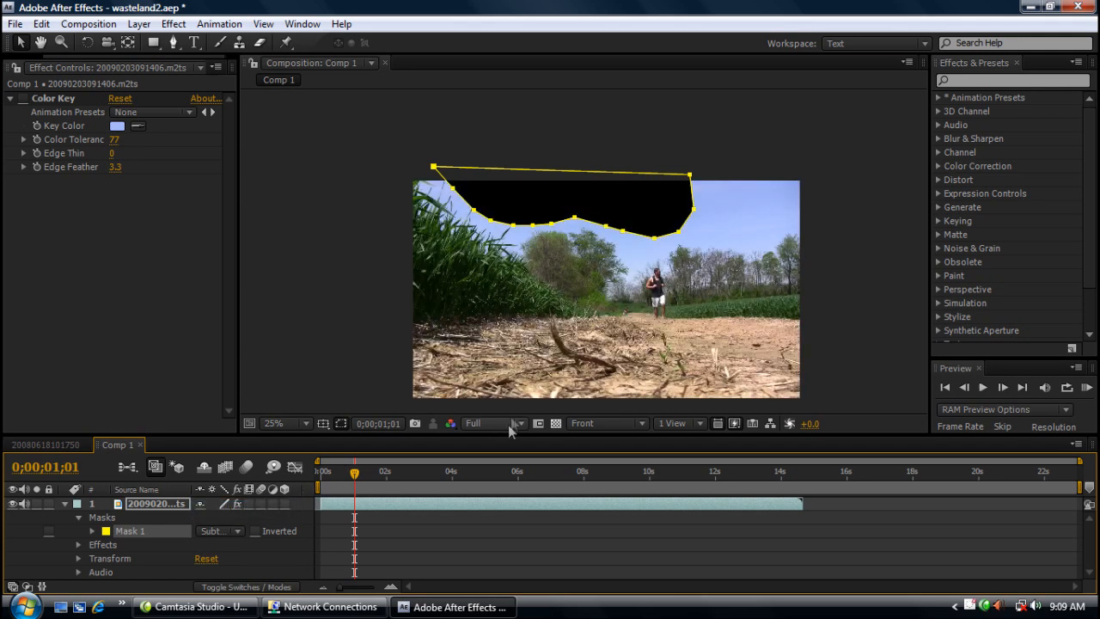
{"action": "mouse_move", "coordinate": [555, 423]}
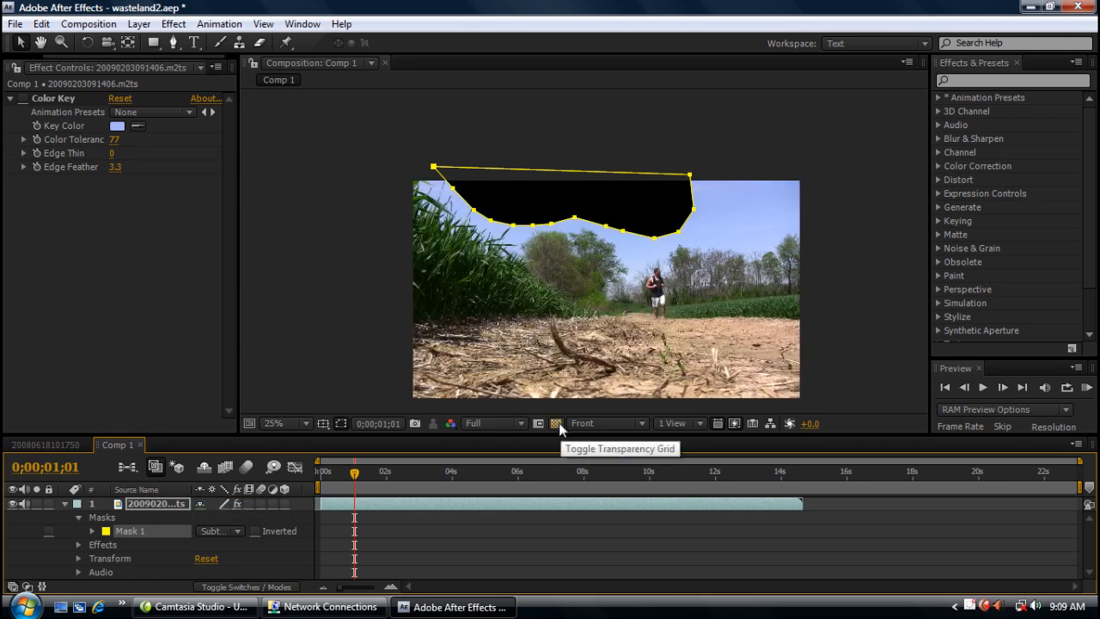
{"action": "left_click", "coordinate": [556, 423]}
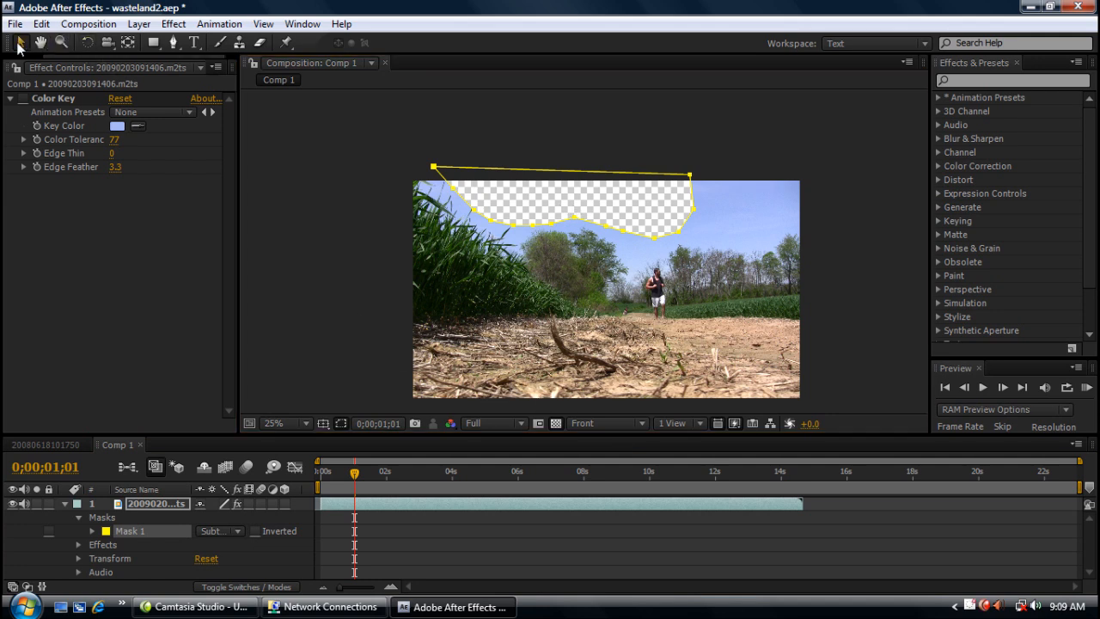
{"action": "mouse_move", "coordinate": [374, 396]}
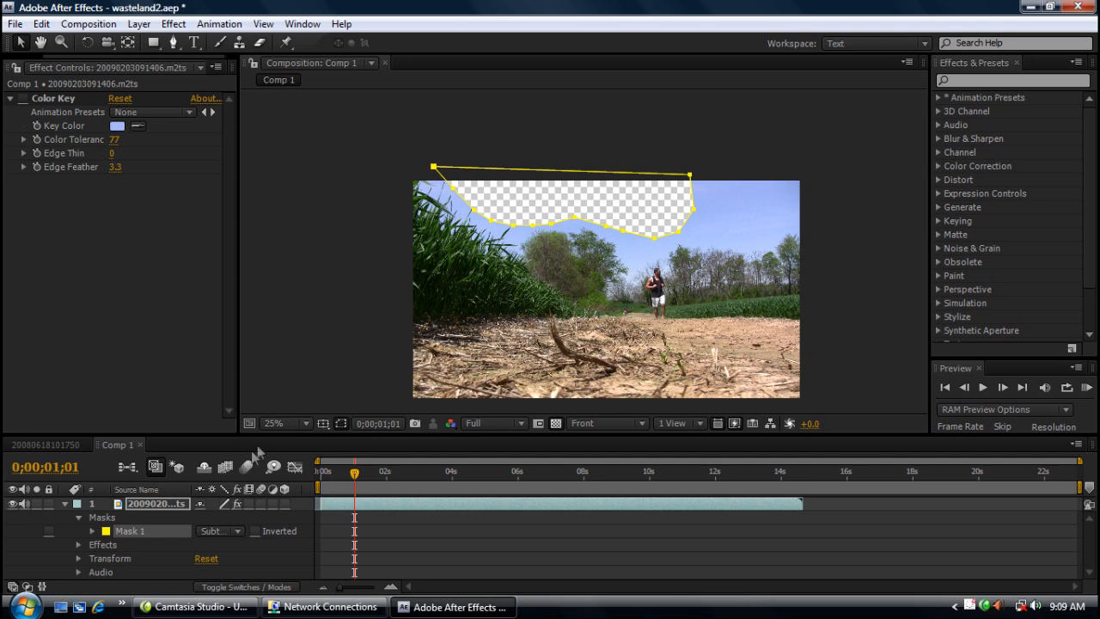
{"action": "mouse_move", "coordinate": [273, 423]}
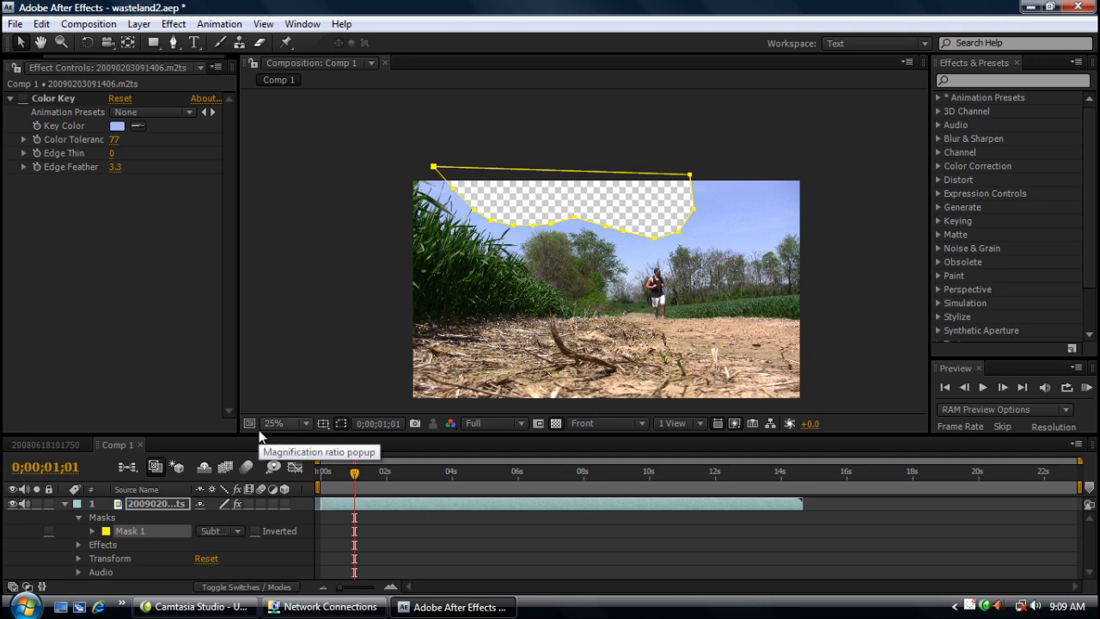
{"action": "mouse_move", "coordinate": [375, 333]}
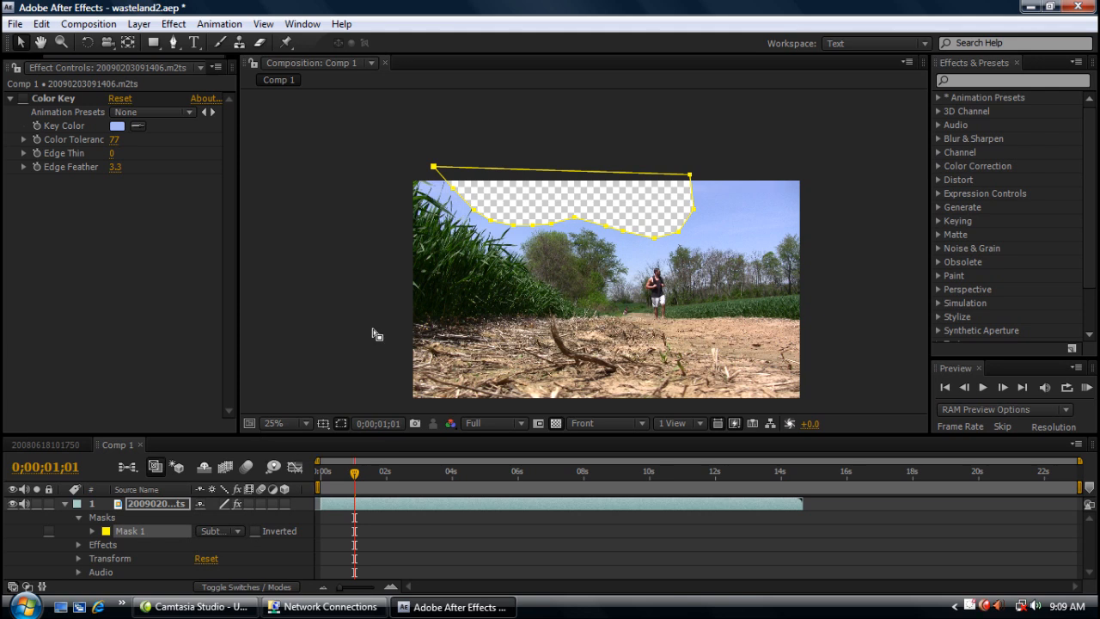
{"action": "mouse_move", "coordinate": [662, 288]}
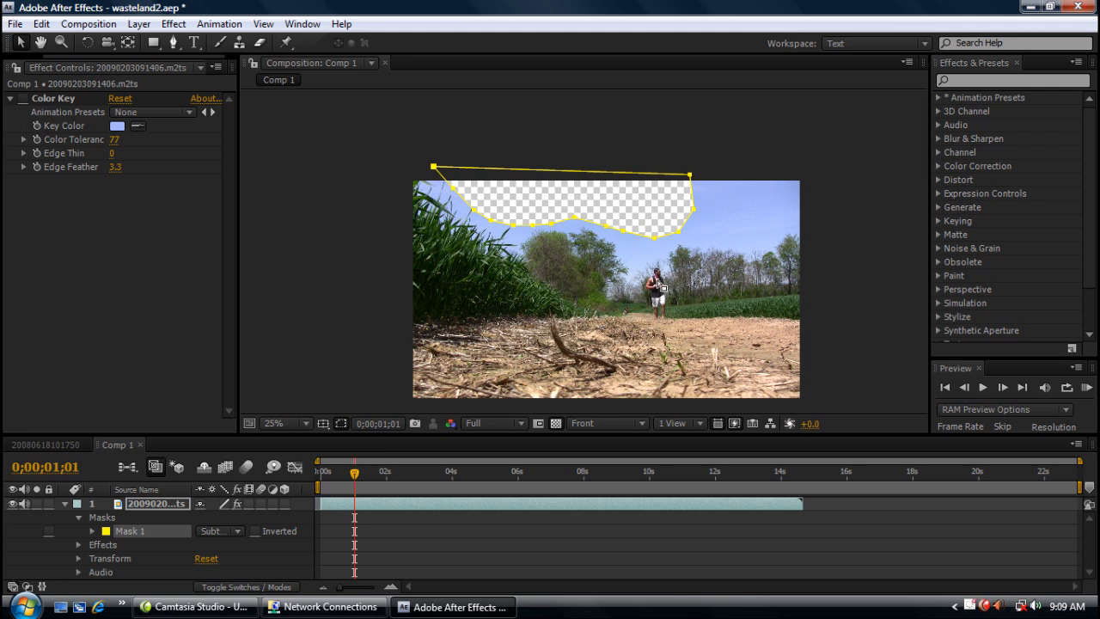
Scrub back and forth through the runner clip to check the sky mask holds.
{"action": "left_click_drag", "start_coordinate": [353, 473], "coordinate": [359, 474]}
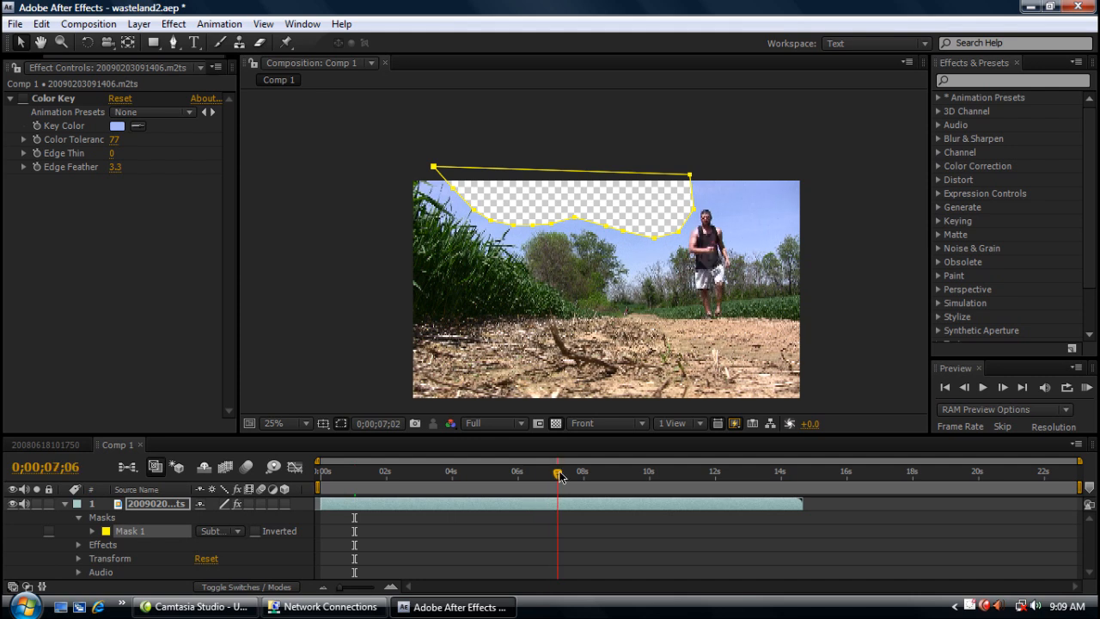
{"action": "left_click_drag", "start_coordinate": [558, 471], "coordinate": [542, 472]}
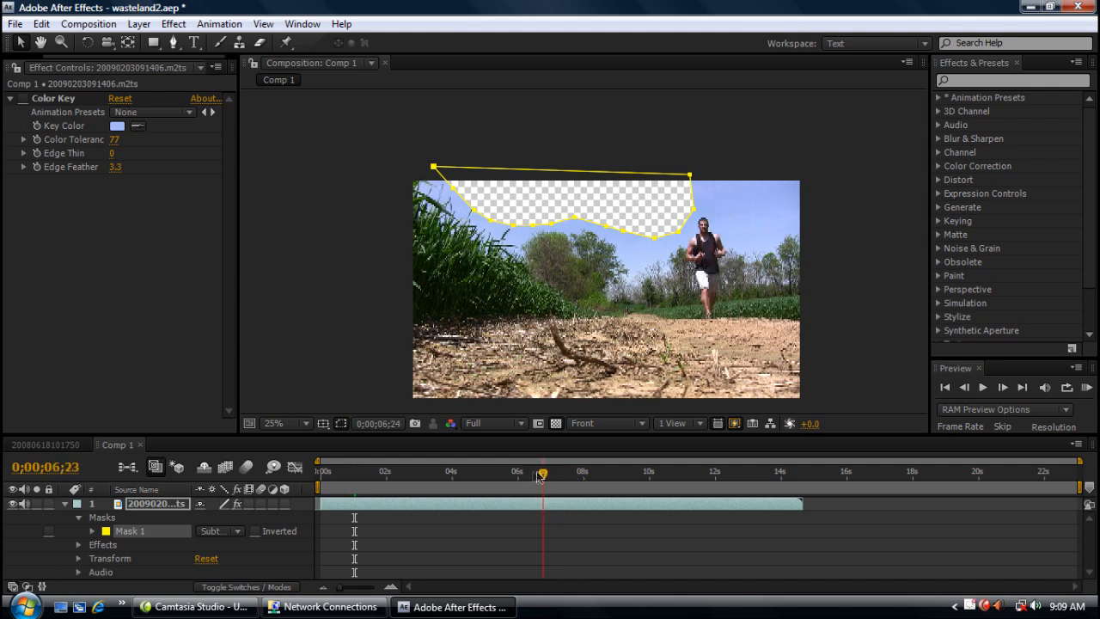
{"action": "left_click_drag", "start_coordinate": [542, 472], "coordinate": [451, 472]}
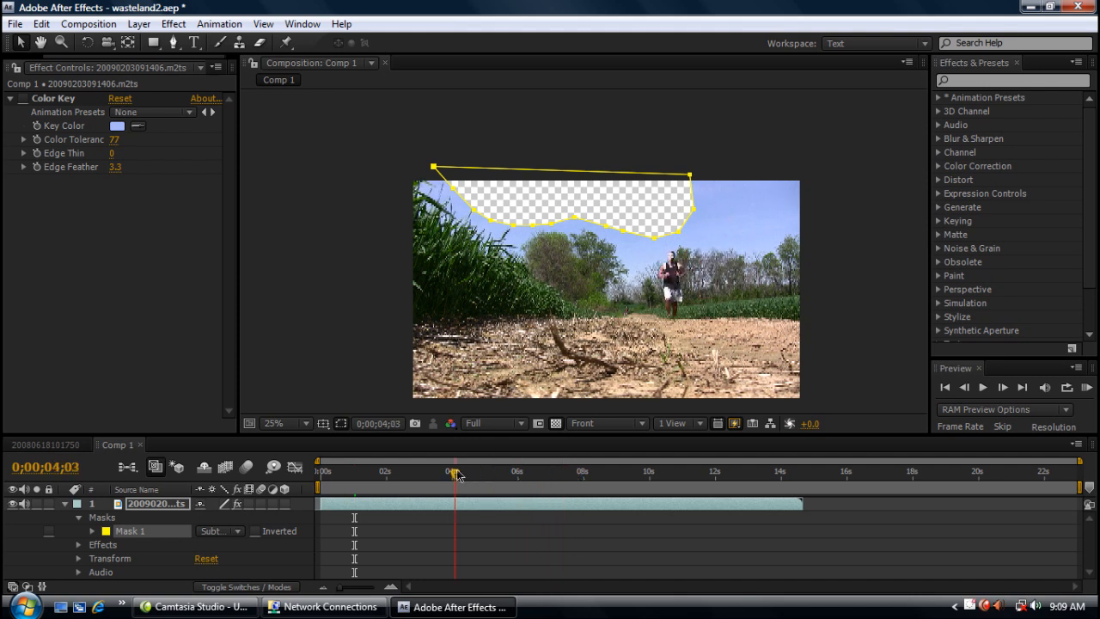
{"action": "left_click_drag", "start_coordinate": [452, 473], "coordinate": [477, 474]}
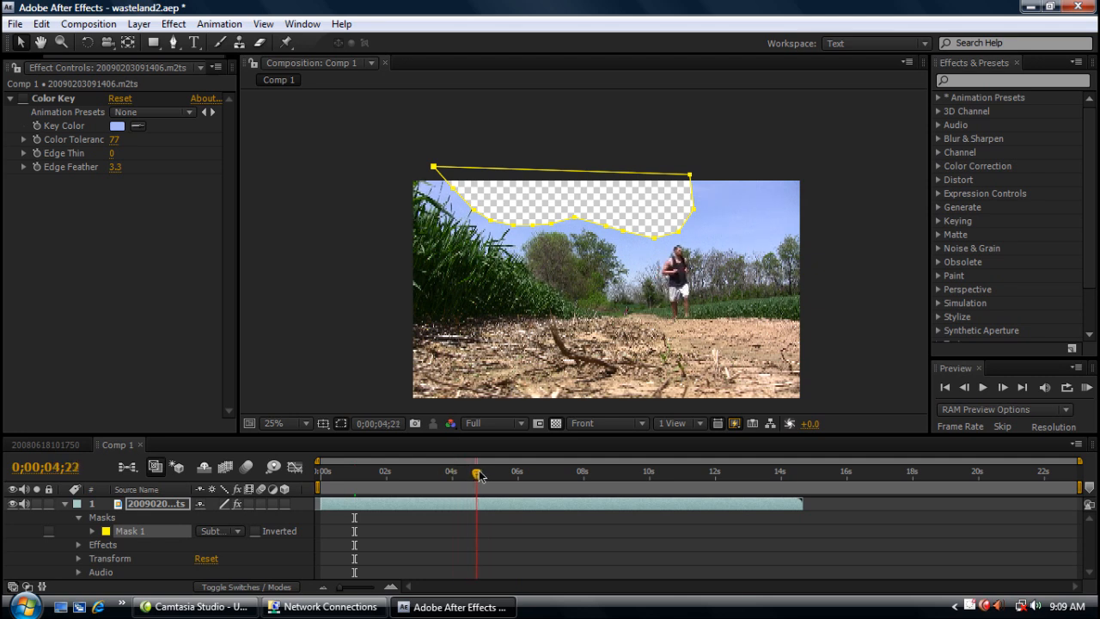
{"action": "left_click_drag", "start_coordinate": [477, 473], "coordinate": [543, 474]}
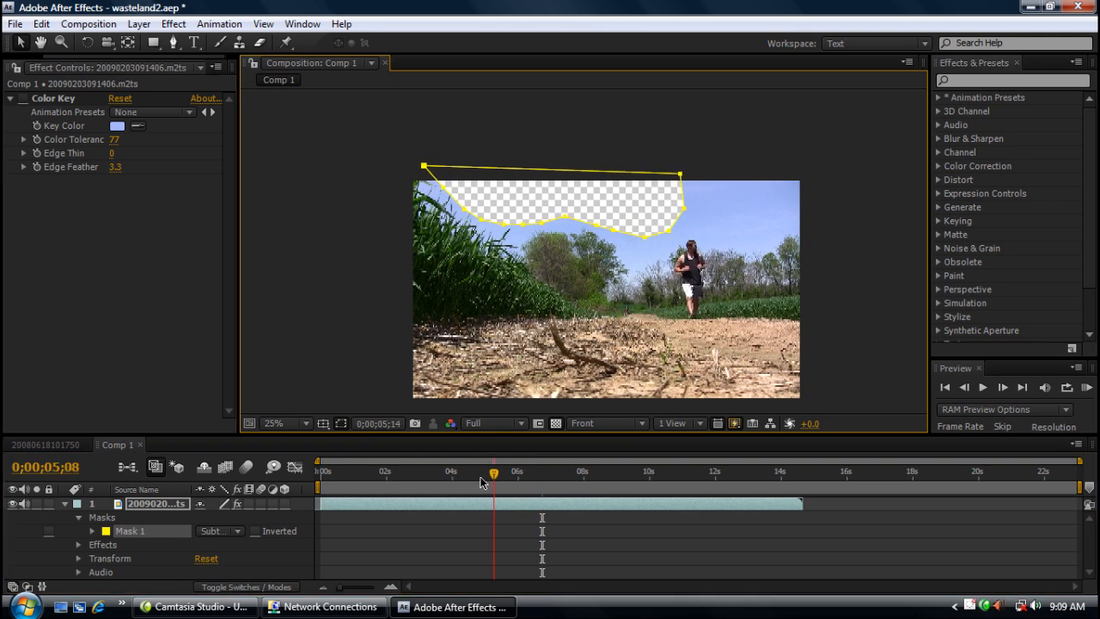
At about 4 seconds, raise Mask 1 feather to 186 pixels and inspect at 50% zoom.
{"action": "left_click_drag", "start_coordinate": [493, 474], "coordinate": [471, 474]}
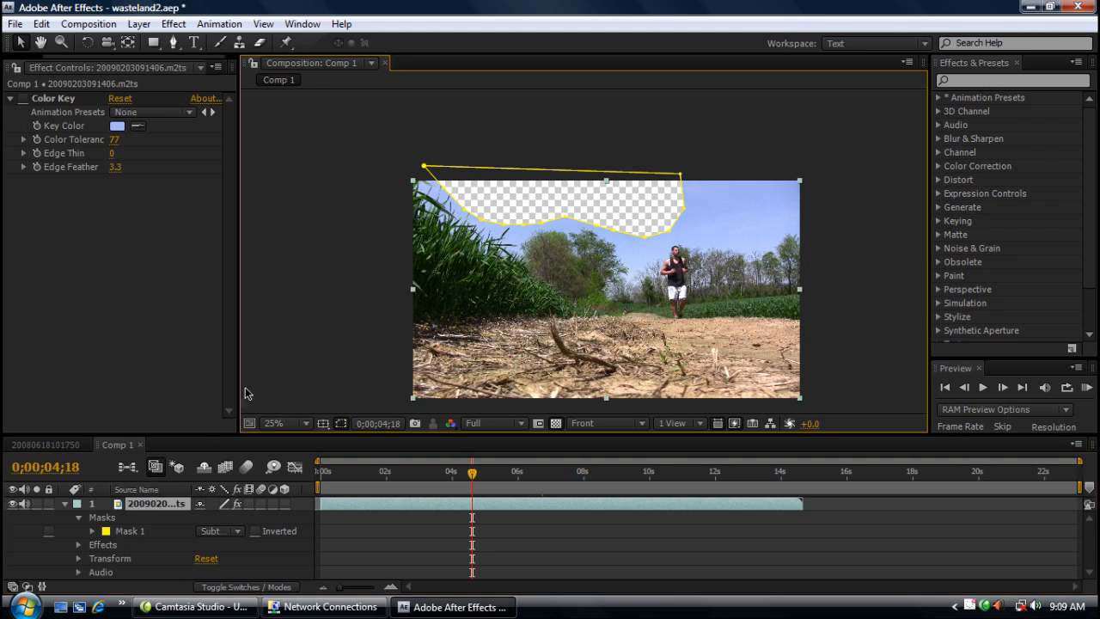
{"action": "left_click", "coordinate": [92, 516]}
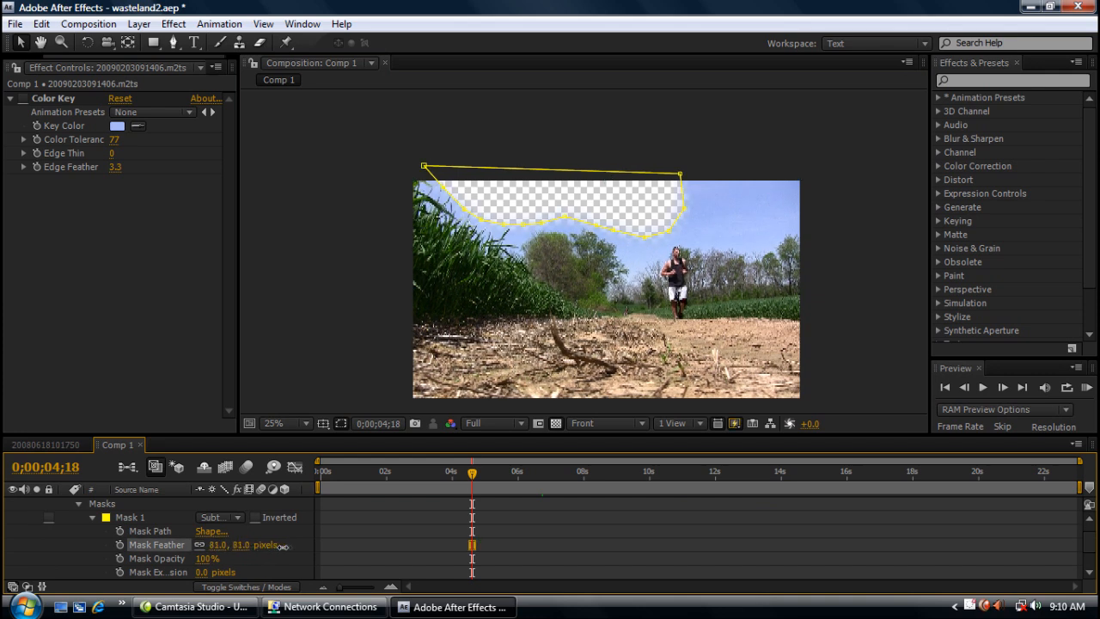
{"action": "left_click_drag", "start_coordinate": [218, 545], "coordinate": [357, 548]}
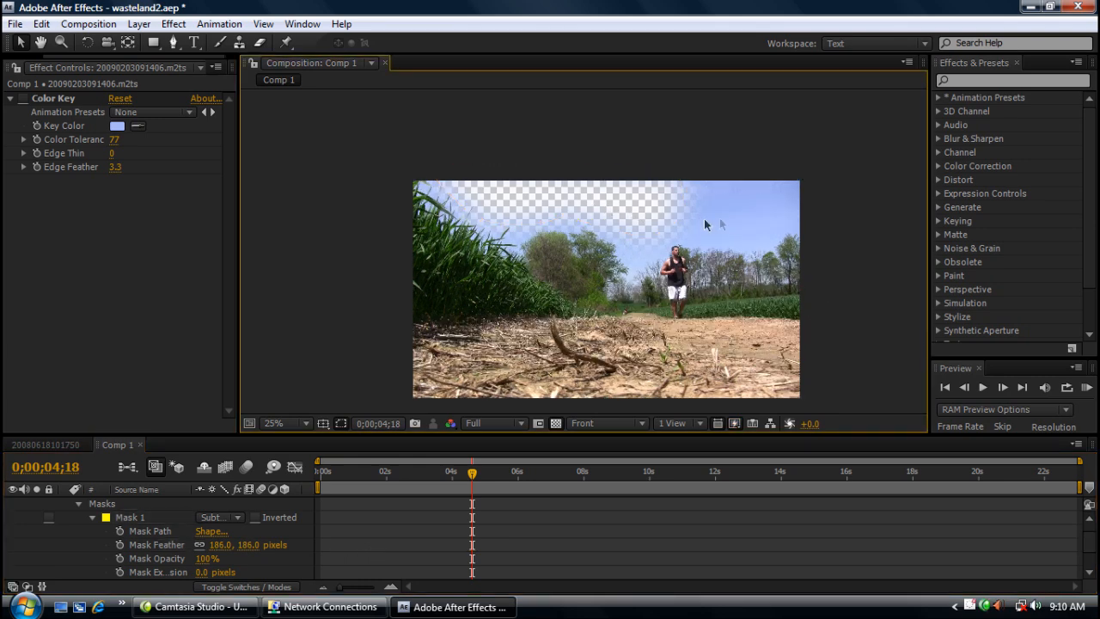
{"action": "left_click", "coordinate": [284, 423]}
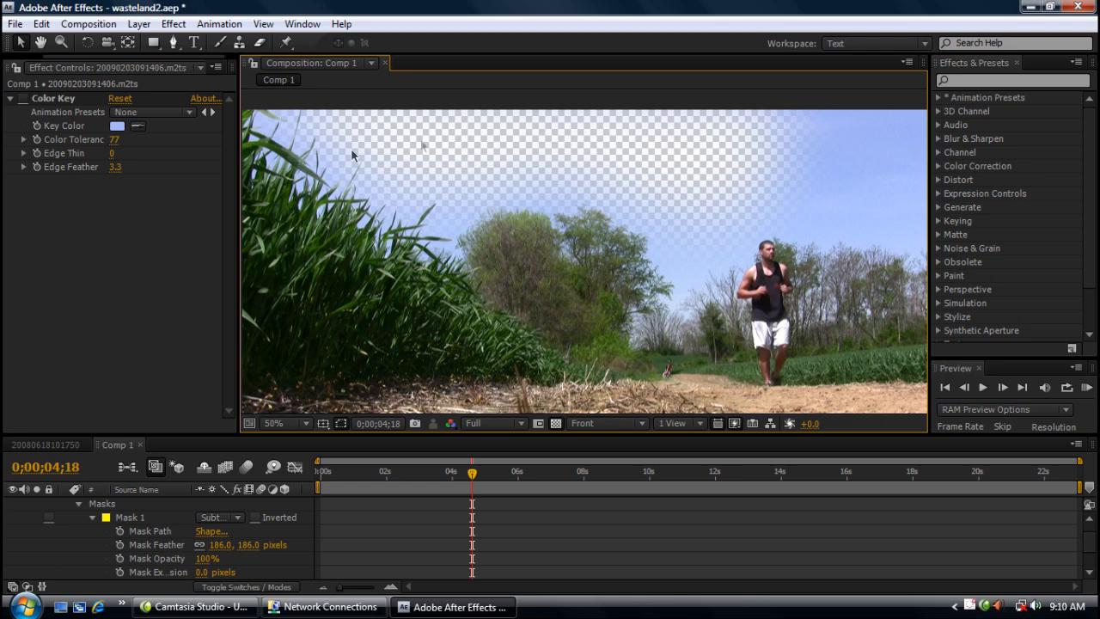
{"action": "left_click", "coordinate": [284, 422]}
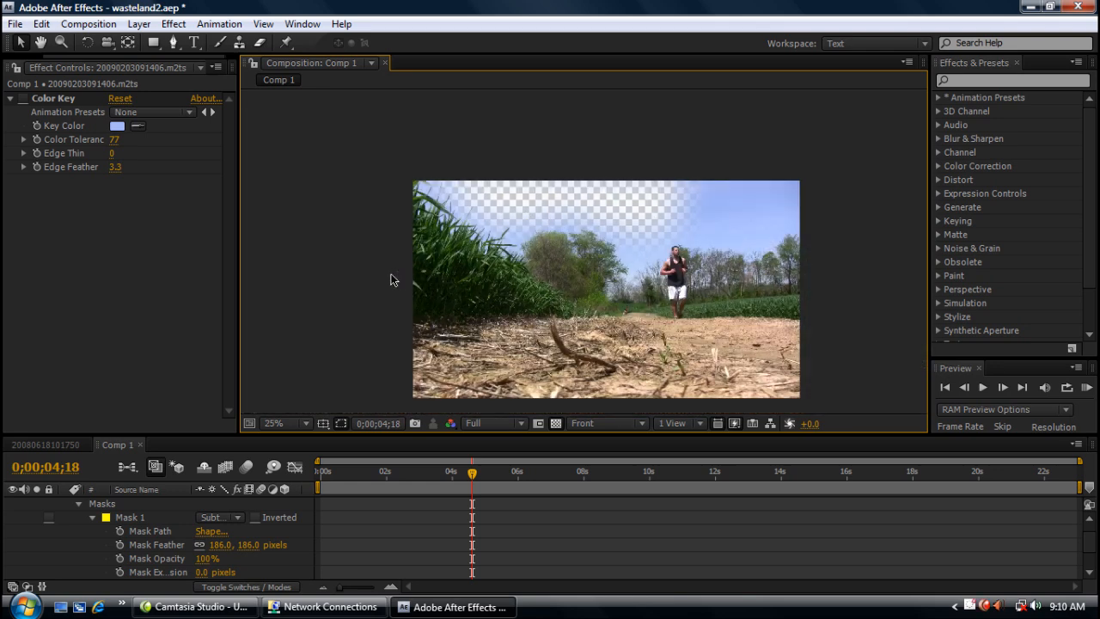
{"action": "mouse_move", "coordinate": [84, 535]}
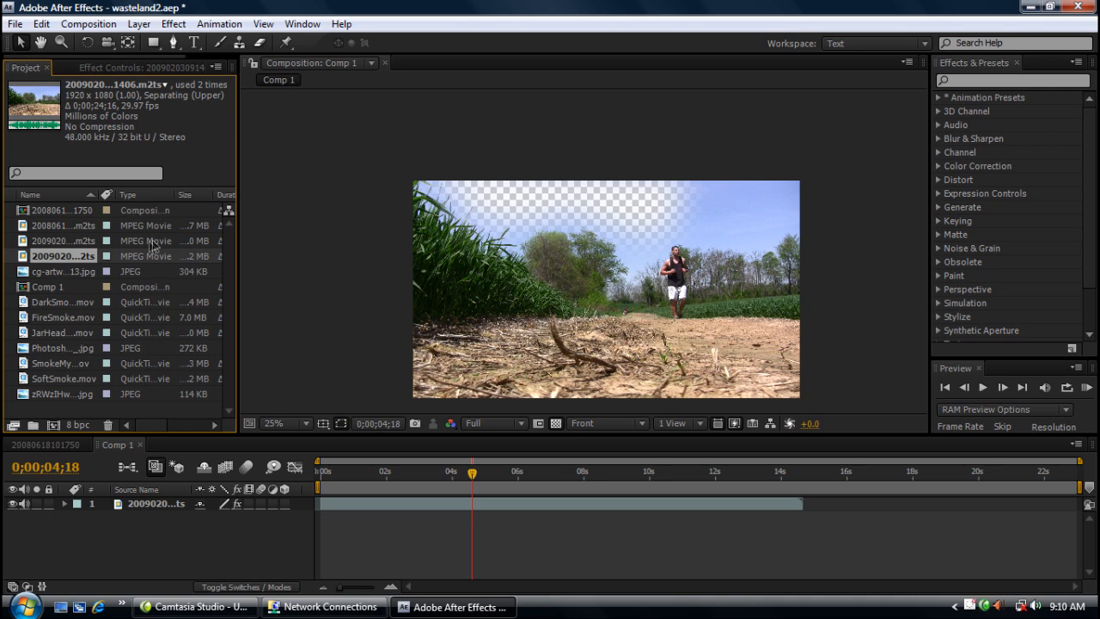
Click through the footage and JPEG items in the Project panel to view details.
{"action": "left_click", "coordinate": [62, 302]}
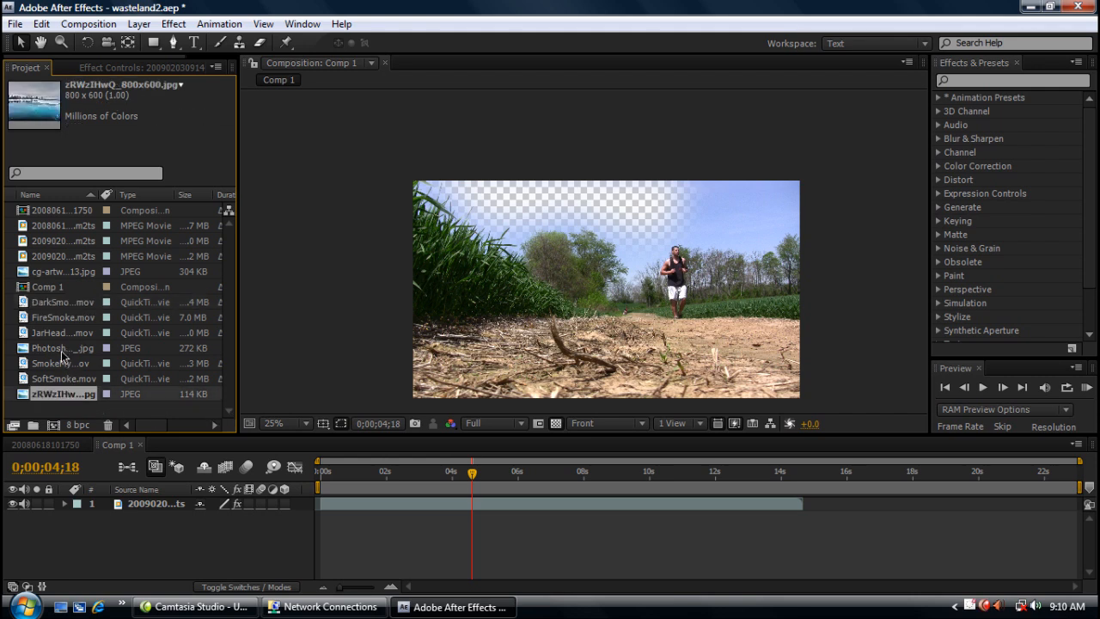
{"action": "left_click", "coordinate": [49, 286]}
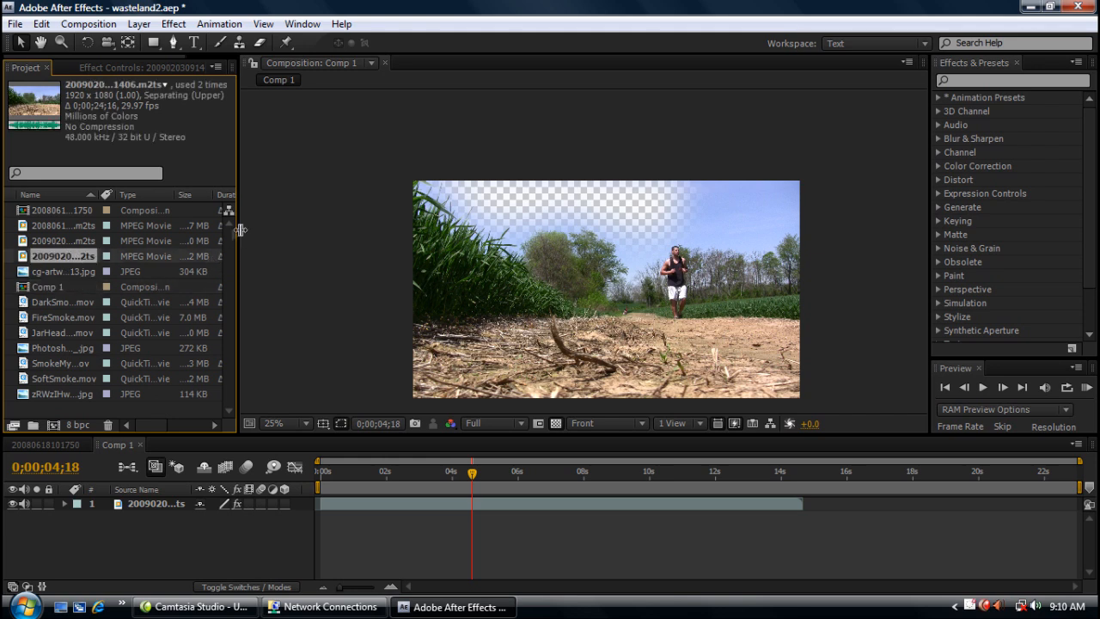
{"action": "mouse_move", "coordinate": [230, 256]}
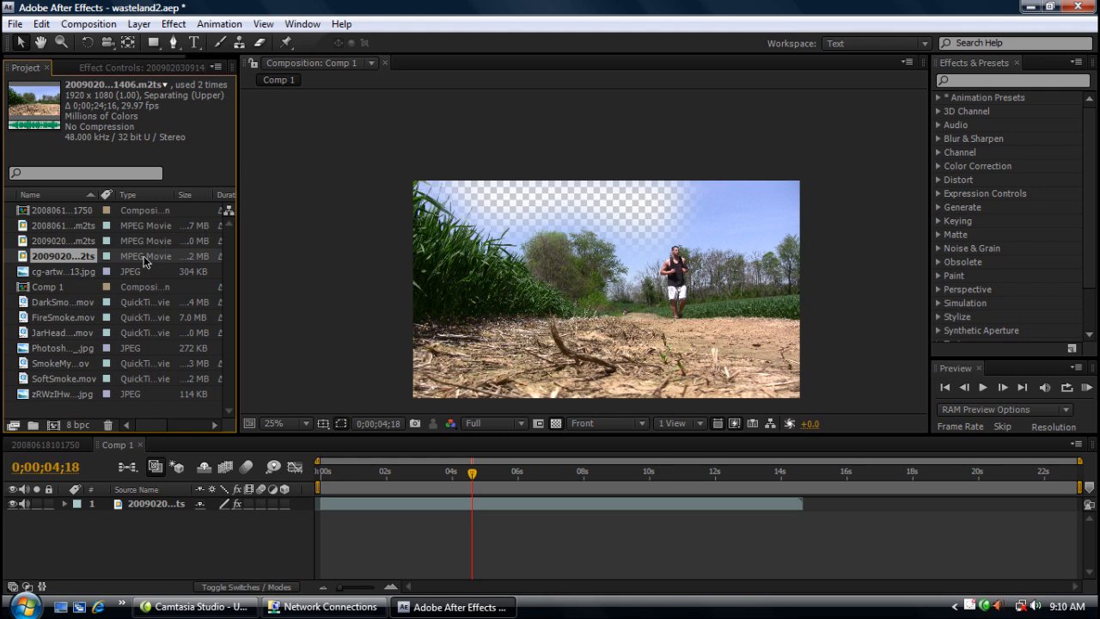
{"action": "left_click", "coordinate": [60, 348]}
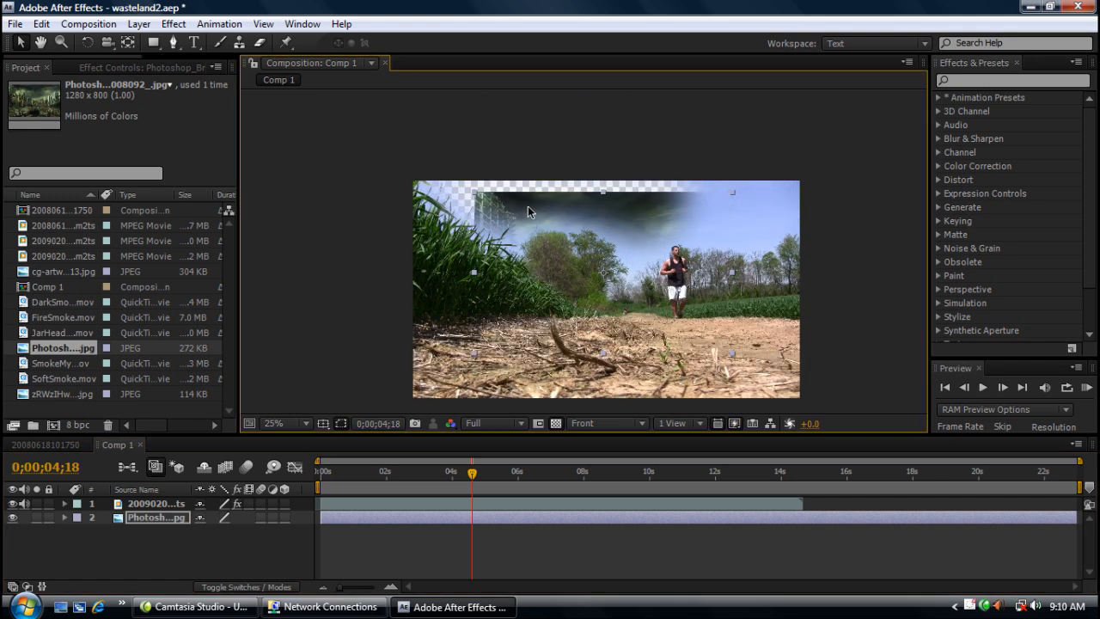
{"action": "mouse_move", "coordinate": [475, 196]}
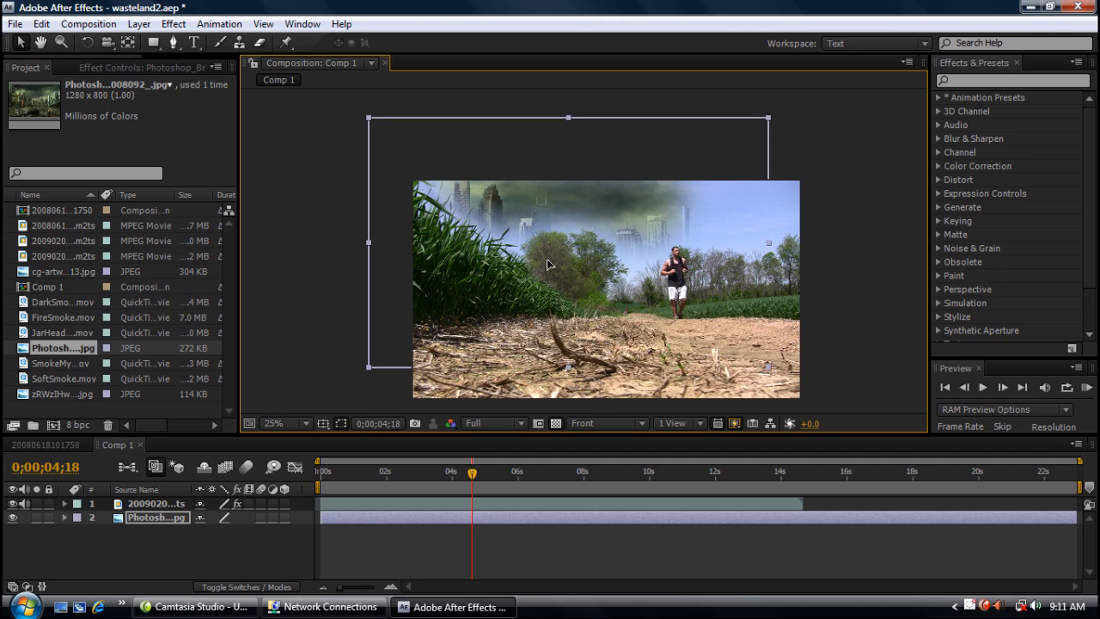
Zoom in and back out to inspect the city skyline through the sky, then deselect layers.
{"action": "left_click", "coordinate": [273, 423]}
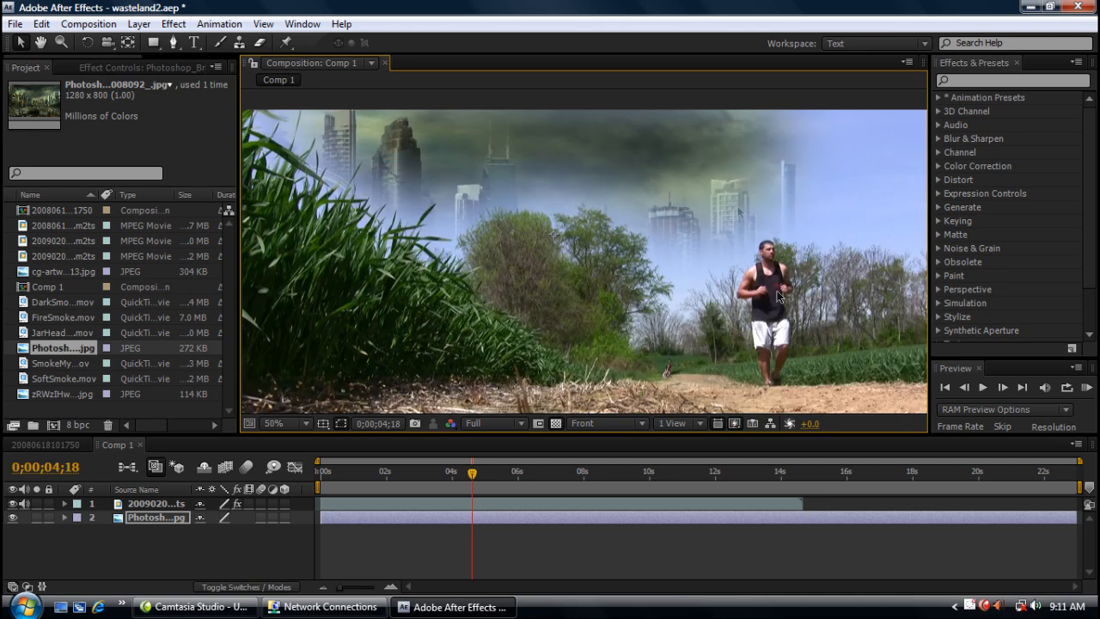
{"action": "mouse_move", "coordinate": [736, 209]}
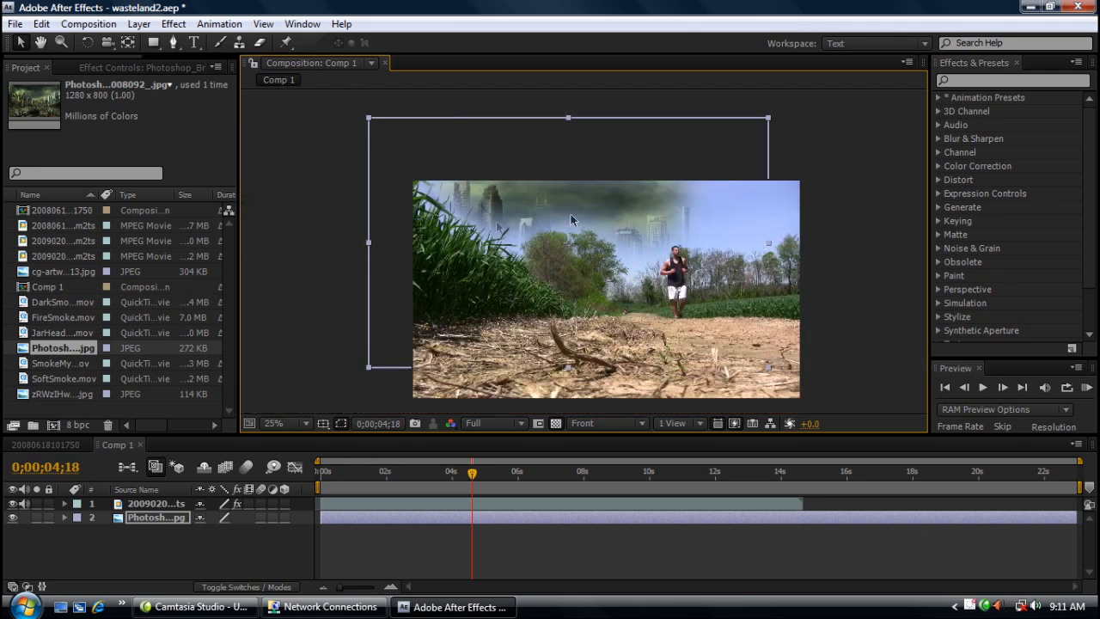
{"action": "left_click", "coordinate": [273, 423]}
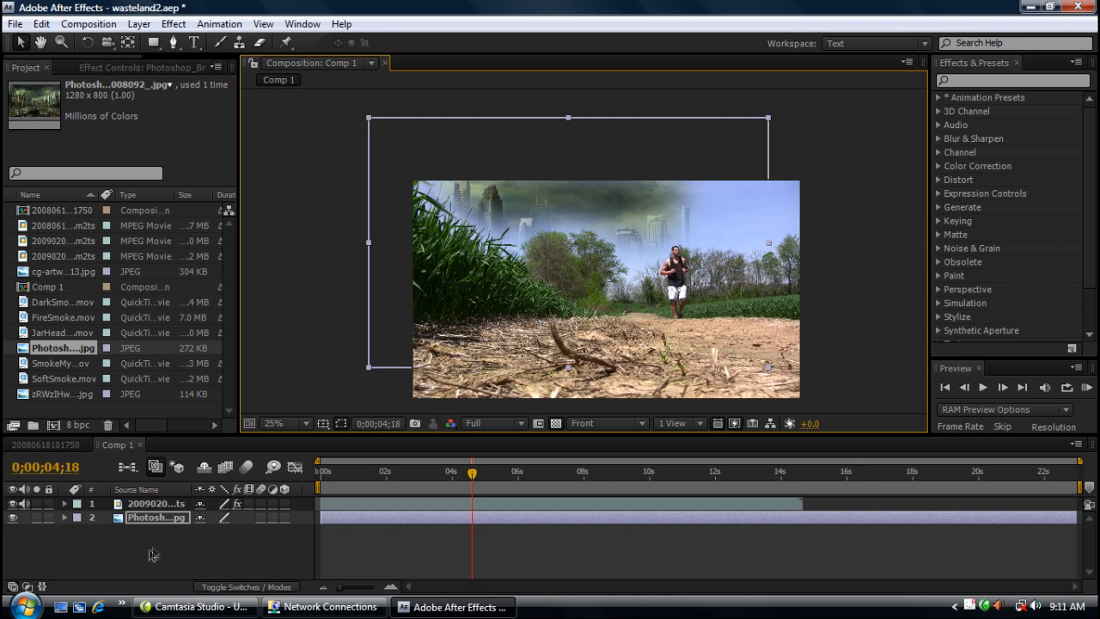
{"action": "left_click", "coordinate": [163, 546]}
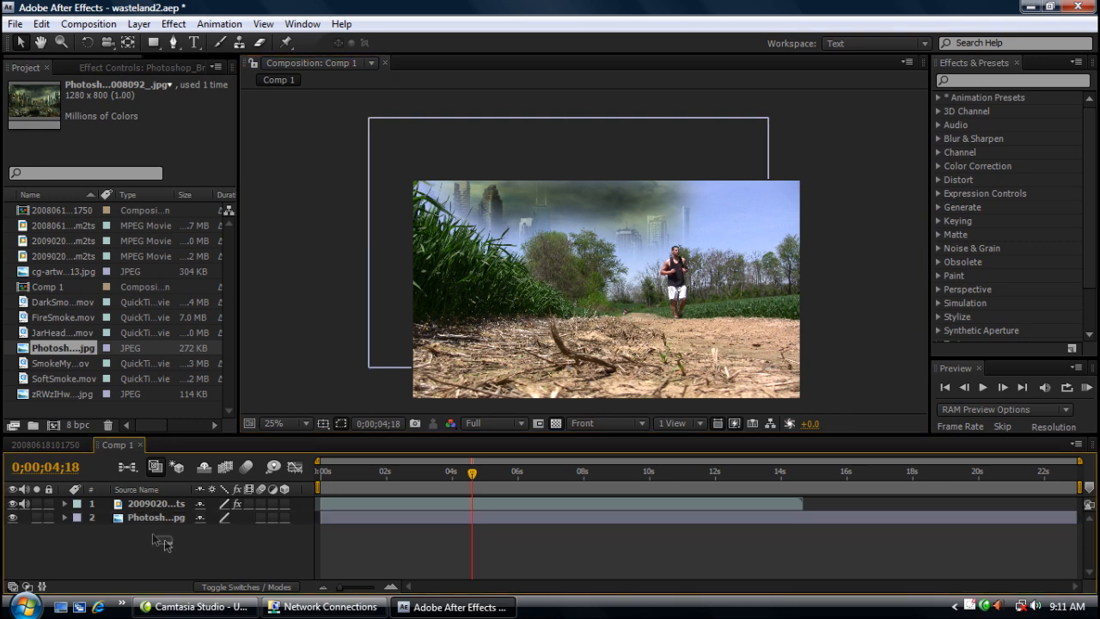
Select both layers and apply CC Toner from Effect > Color Correction.
{"action": "left_click", "coordinate": [155, 504]}
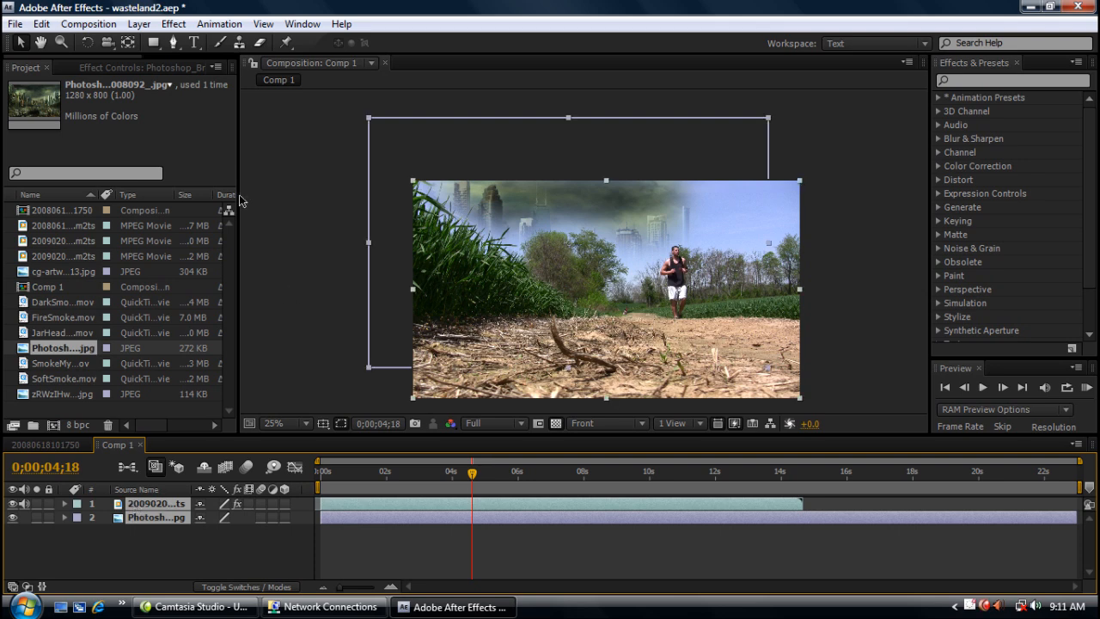
{"action": "left_click", "coordinate": [173, 23]}
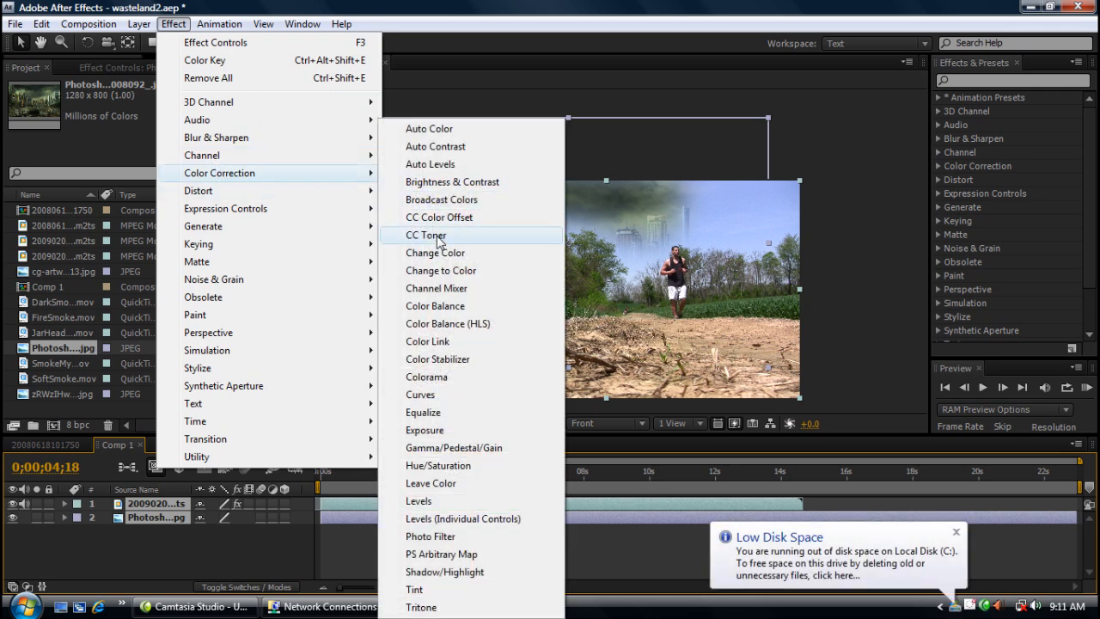
{"action": "left_click", "coordinate": [427, 235]}
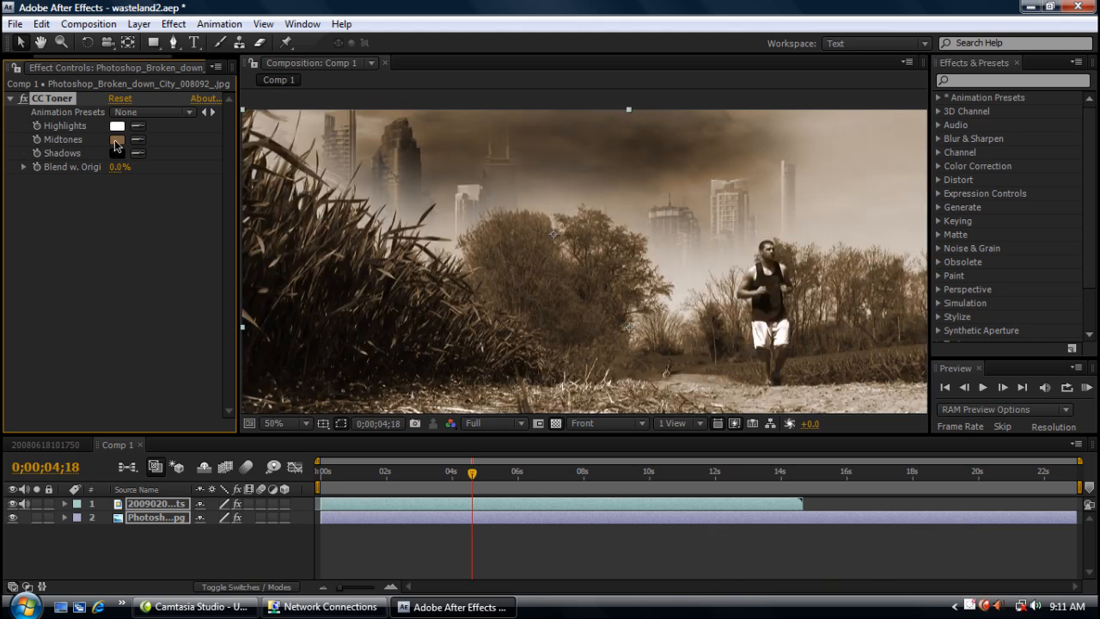
Set the CC Toner midtones colour to a lighter, muted brown.
{"action": "left_click", "coordinate": [118, 139]}
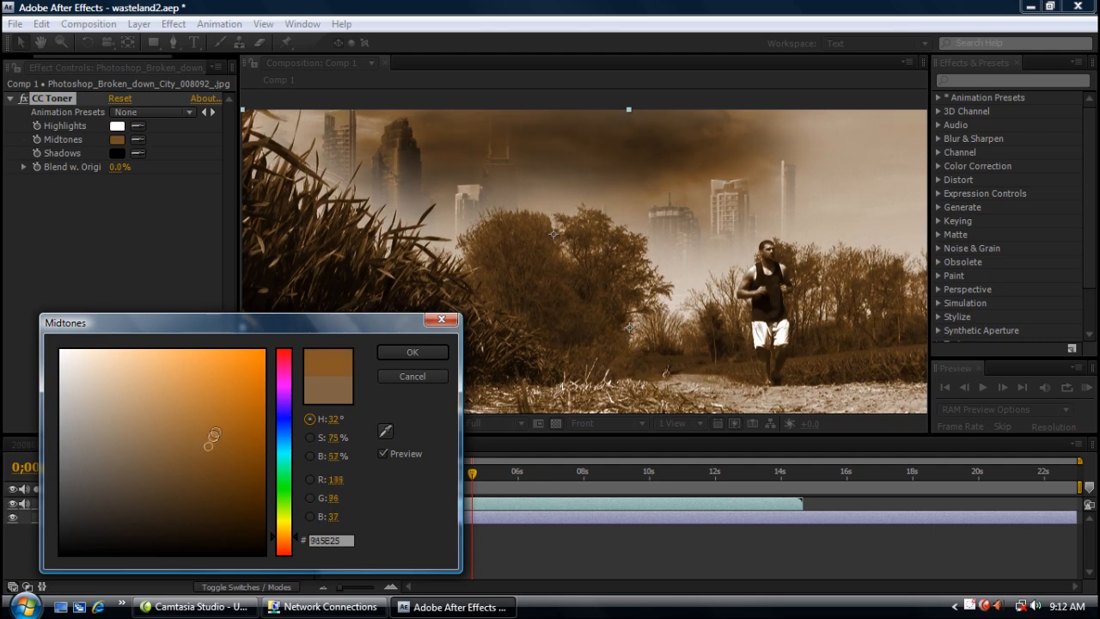
{"action": "left_click_drag", "start_coordinate": [212, 436], "coordinate": [246, 479]}
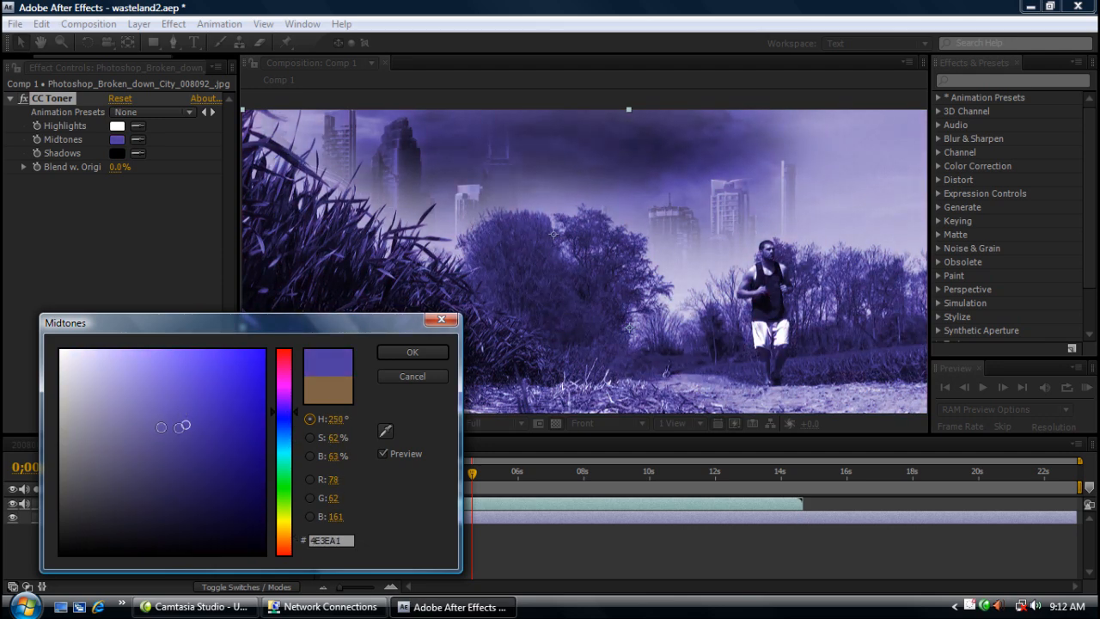
{"action": "left_click_drag", "start_coordinate": [161, 426], "coordinate": [110, 404]}
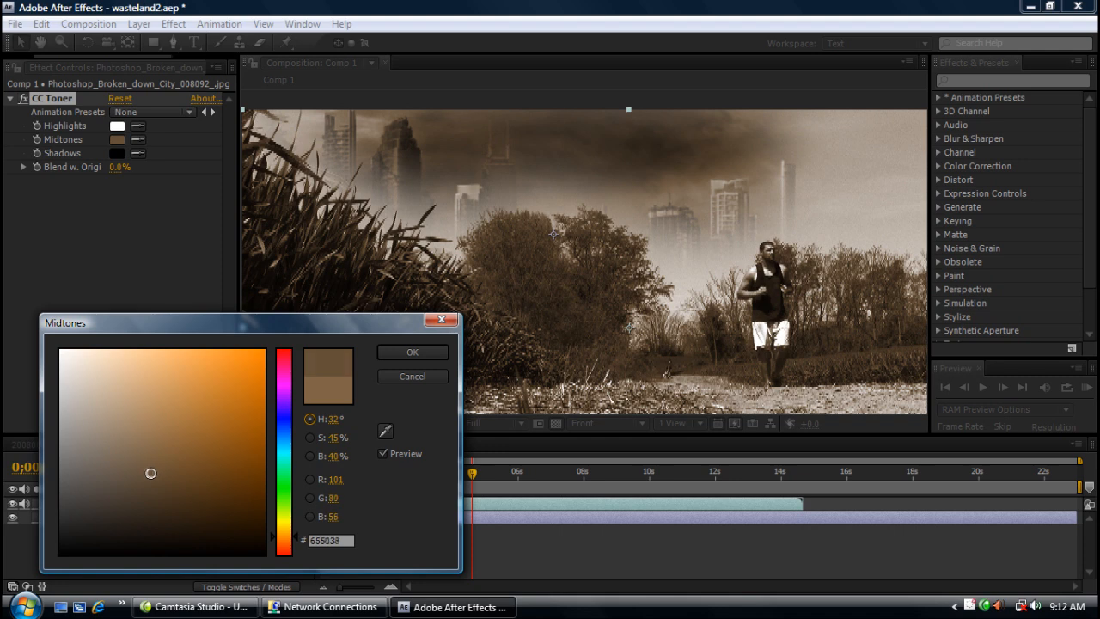
{"action": "left_click_drag", "start_coordinate": [151, 473], "coordinate": [183, 446]}
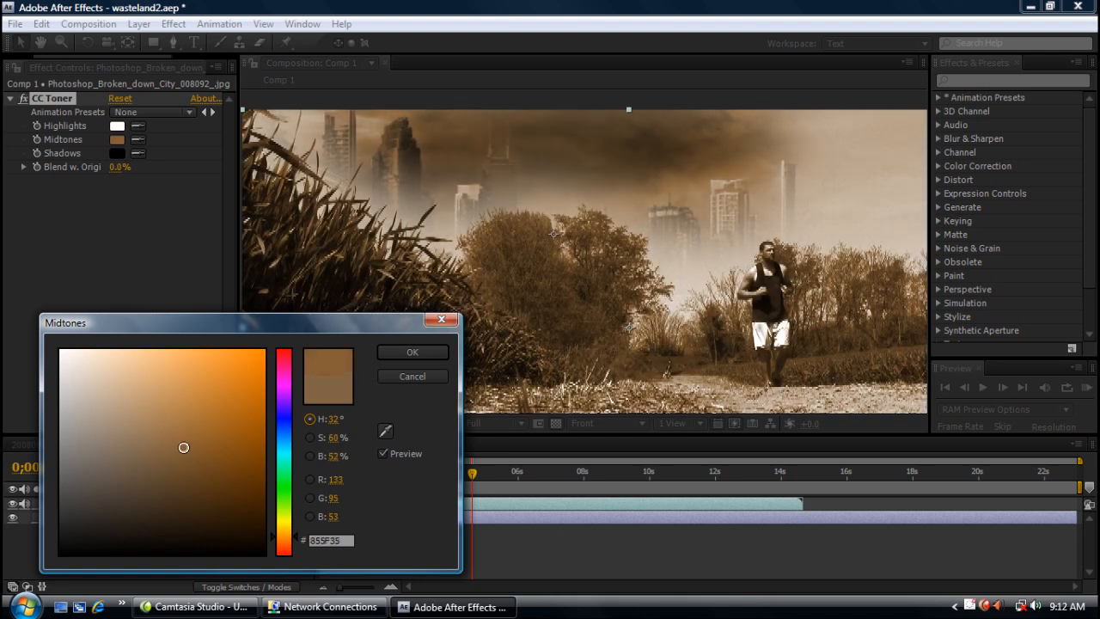
{"action": "left_click", "coordinate": [411, 353]}
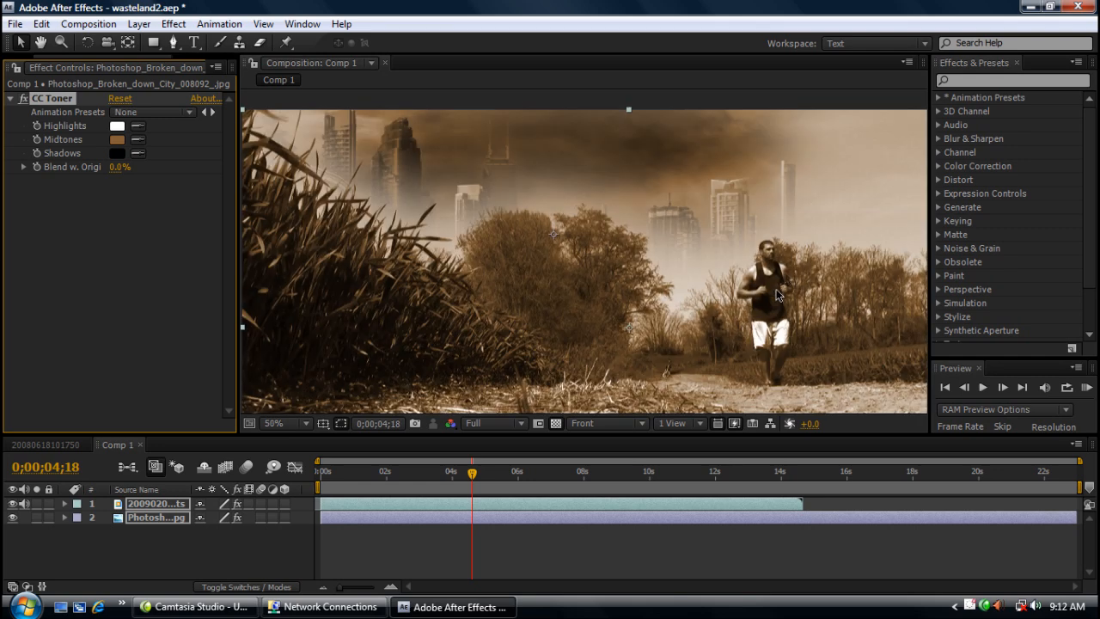
{"action": "mouse_move", "coordinate": [782, 266]}
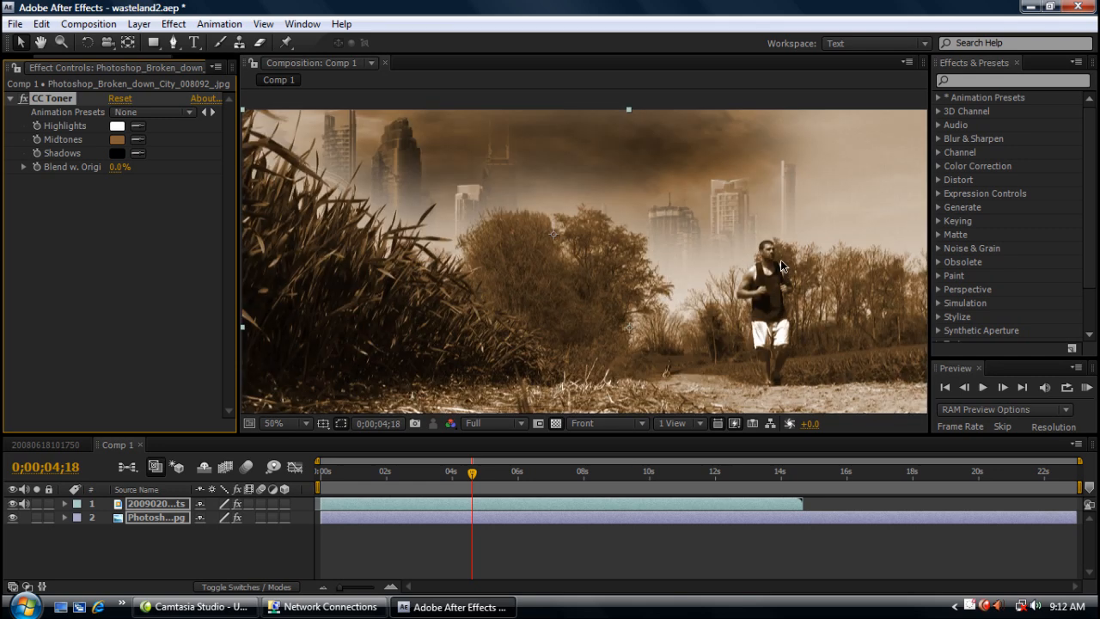
{"action": "mouse_move", "coordinate": [432, 241]}
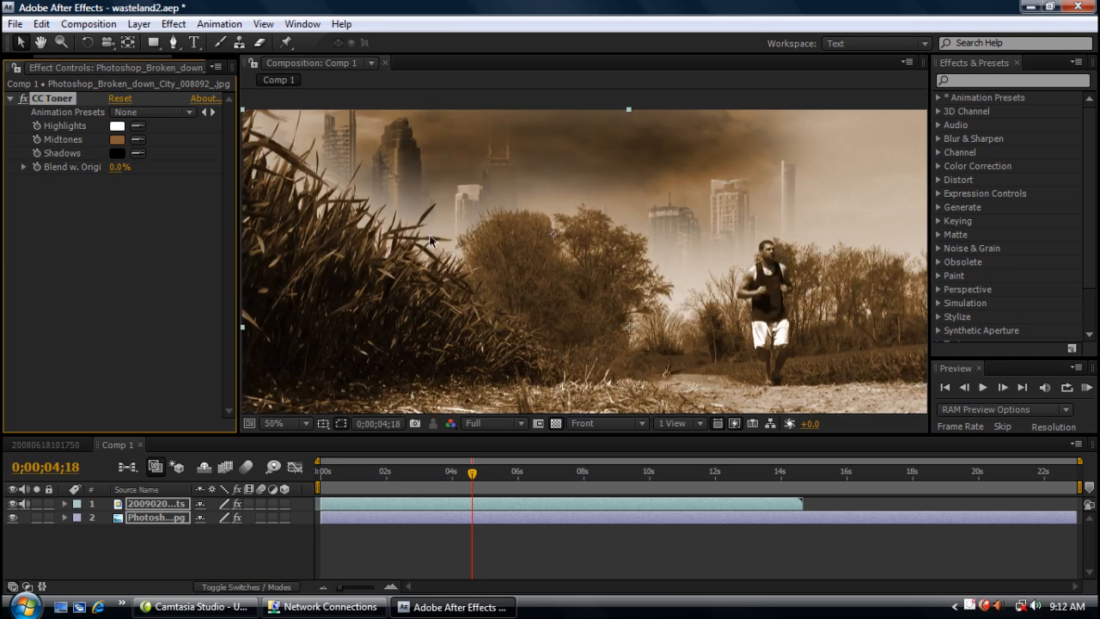
{"action": "mouse_move", "coordinate": [752, 236]}
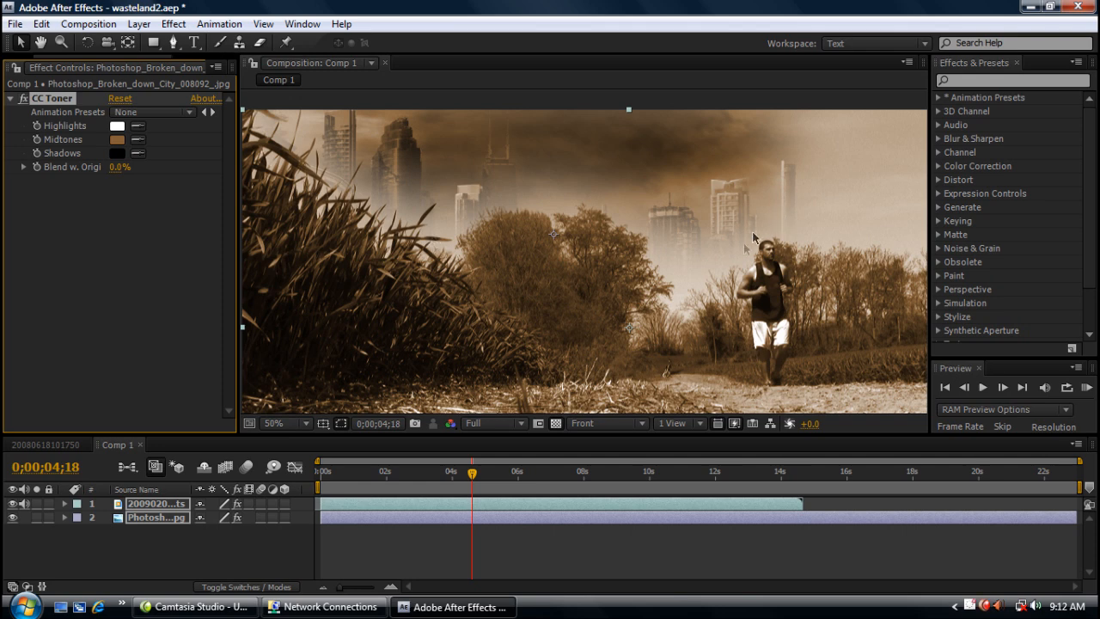
{"action": "mouse_move", "coordinate": [197, 551]}
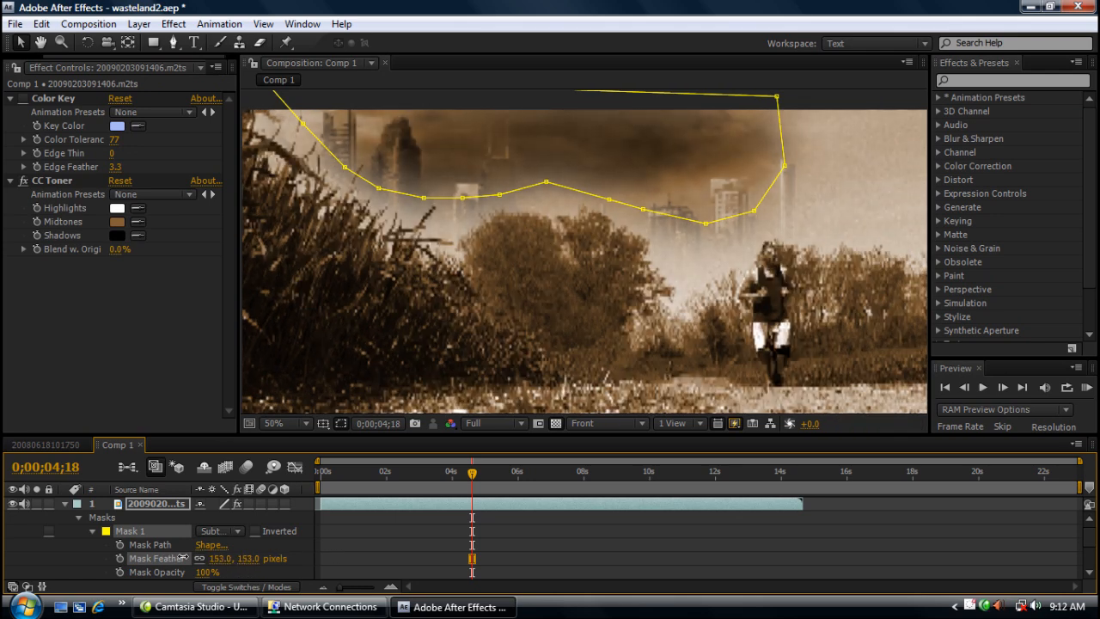
Feather Mask 1 to 184 pixels and set the viewer to 25%.
{"action": "left_click_drag", "start_coordinate": [219, 557], "coordinate": [242, 558]}
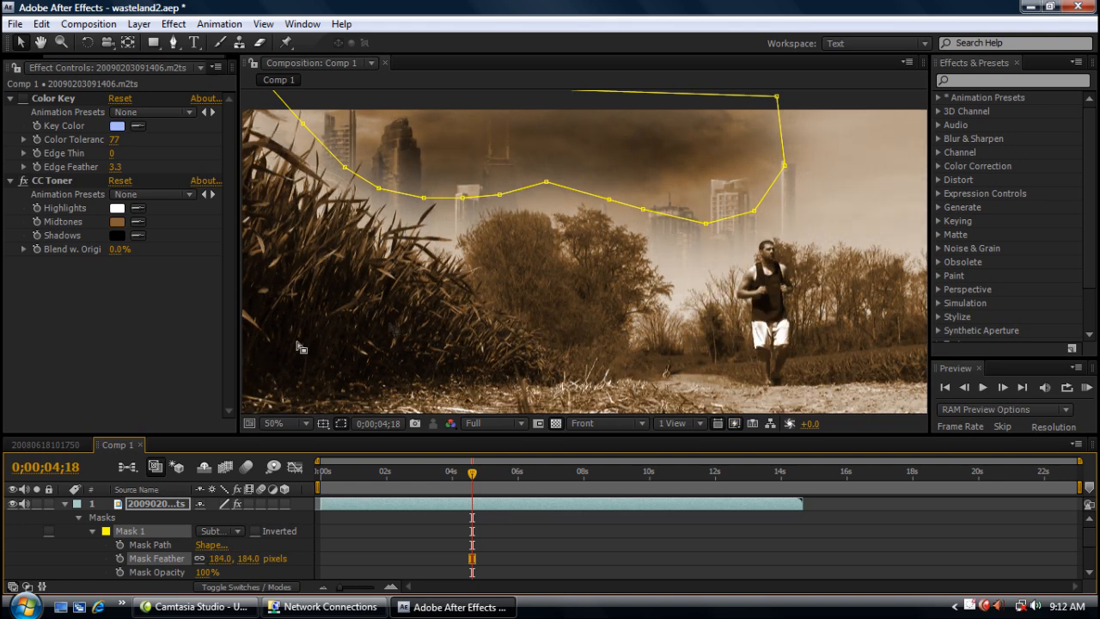
{"action": "left_click", "coordinate": [284, 423]}
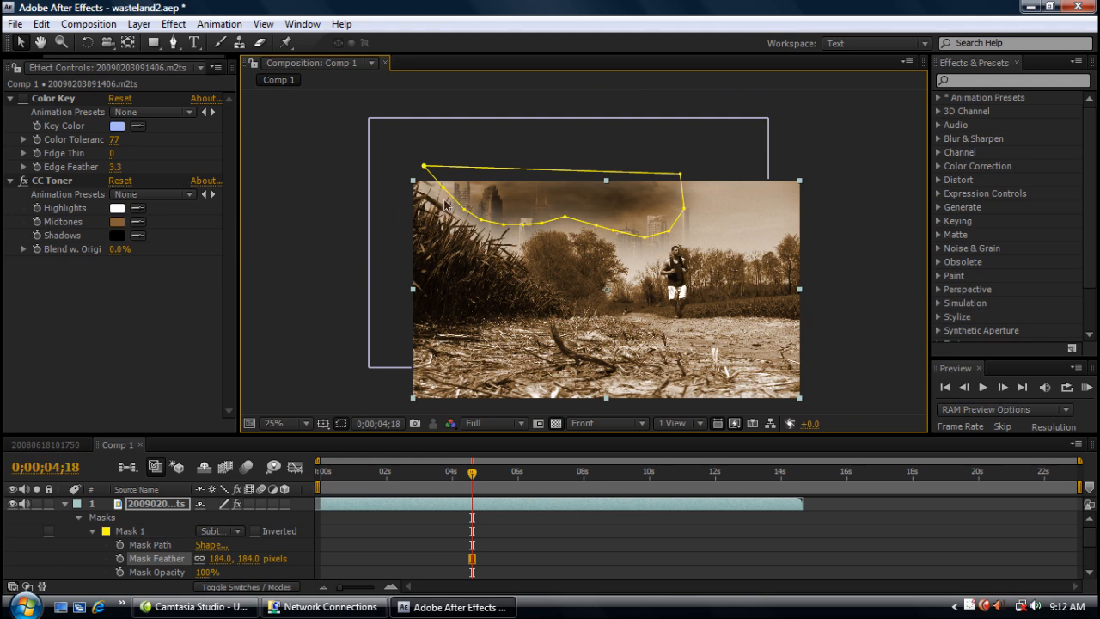
{"action": "mouse_move", "coordinate": [415, 412]}
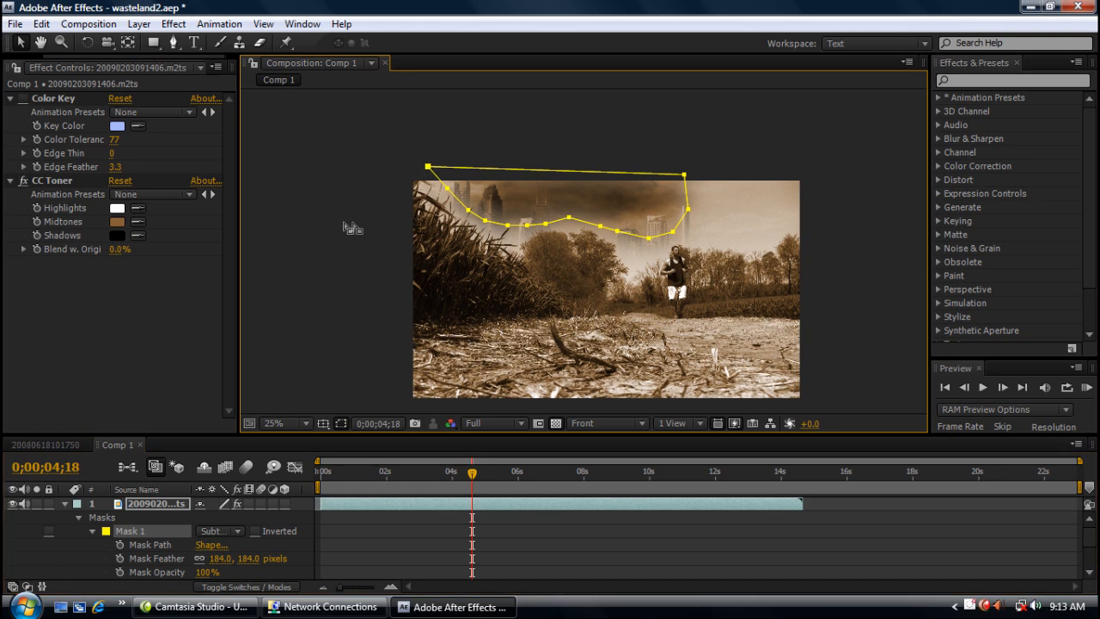
At 50% zoom near 7;08, drag the mask's right vertex outward past the runner.
{"action": "left_click", "coordinate": [284, 423]}
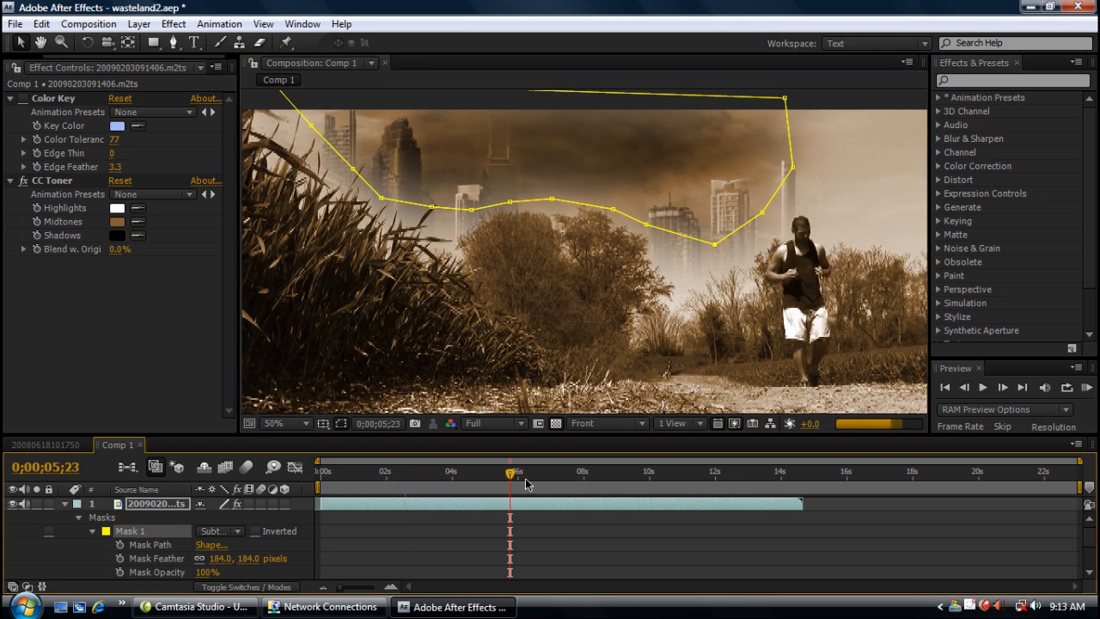
{"action": "left_click_drag", "start_coordinate": [508, 473], "coordinate": [478, 473]}
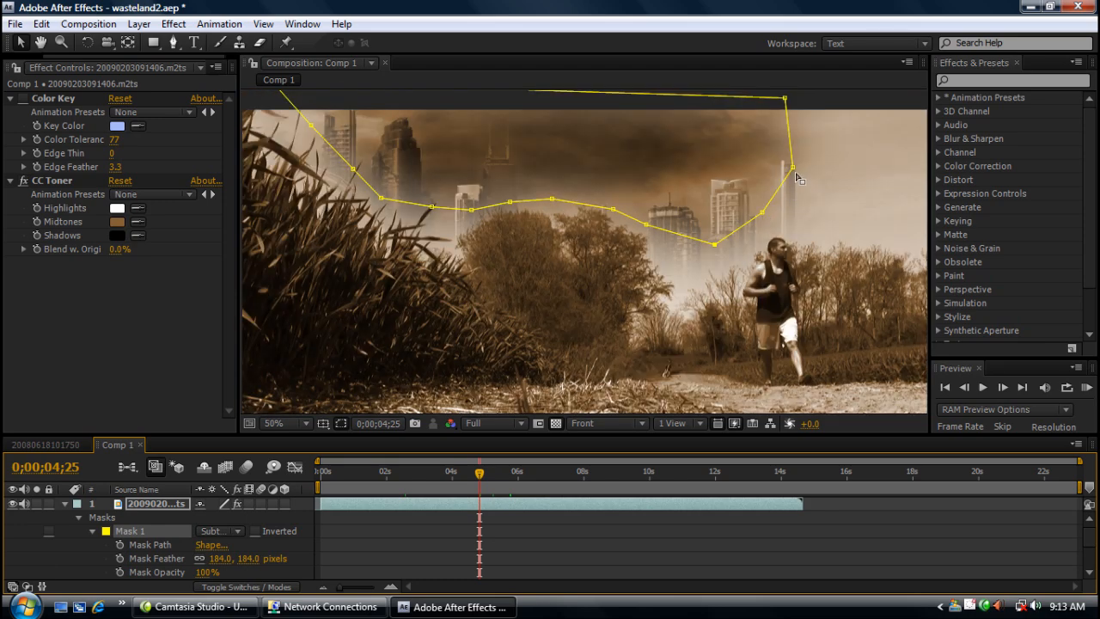
{"action": "left_click_drag", "start_coordinate": [793, 165], "coordinate": [847, 154]}
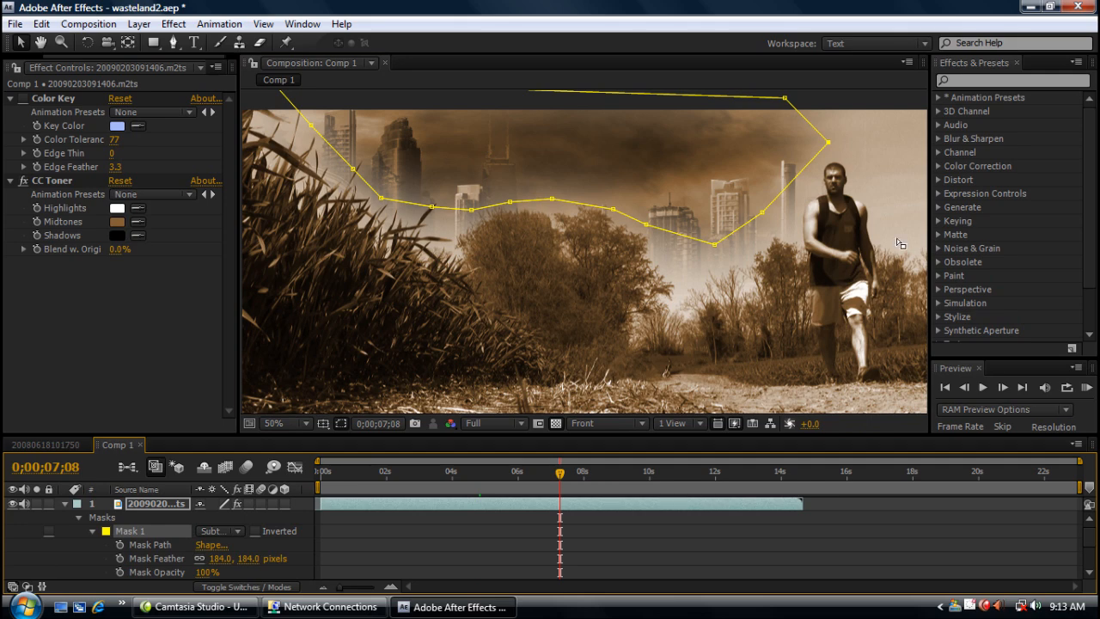
{"action": "mouse_move", "coordinate": [862, 214]}
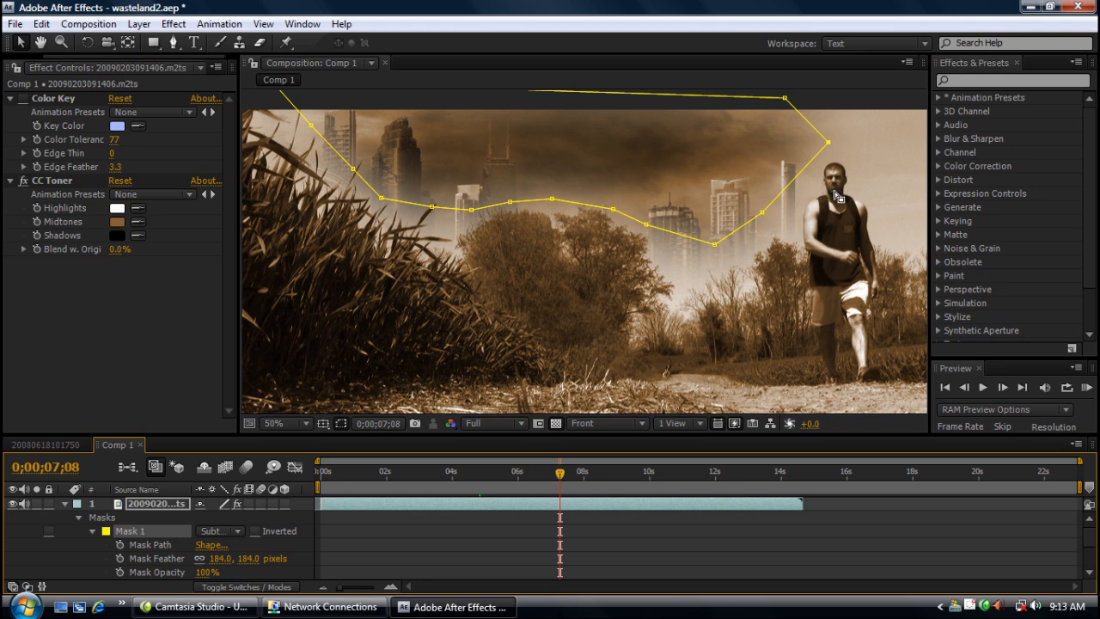
{"action": "mouse_move", "coordinate": [825, 143]}
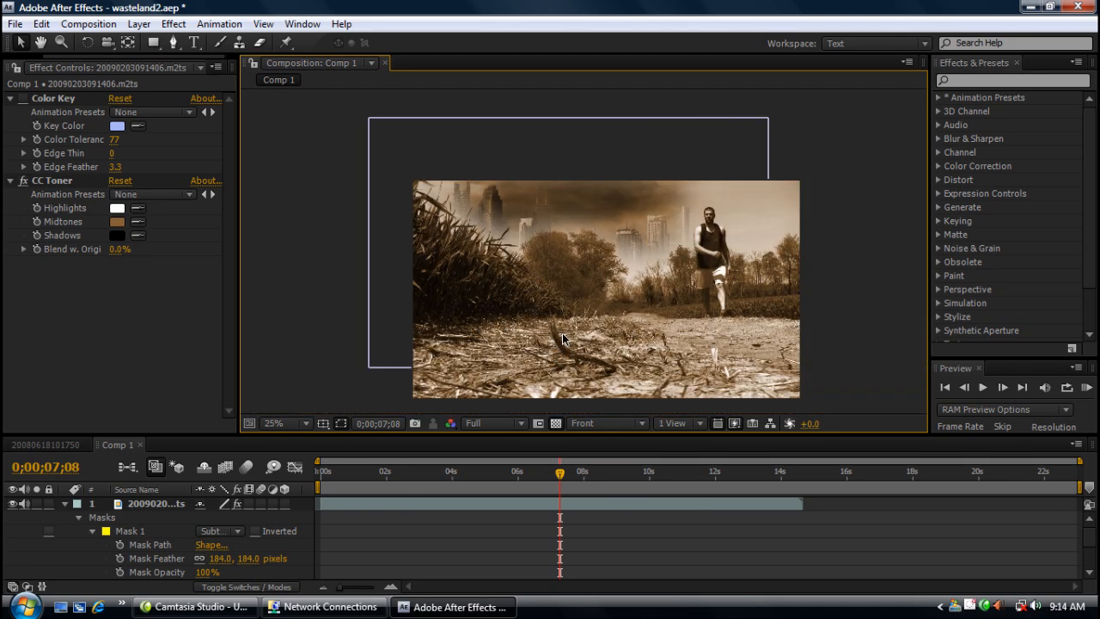
{"action": "left_click", "coordinate": [273, 423]}
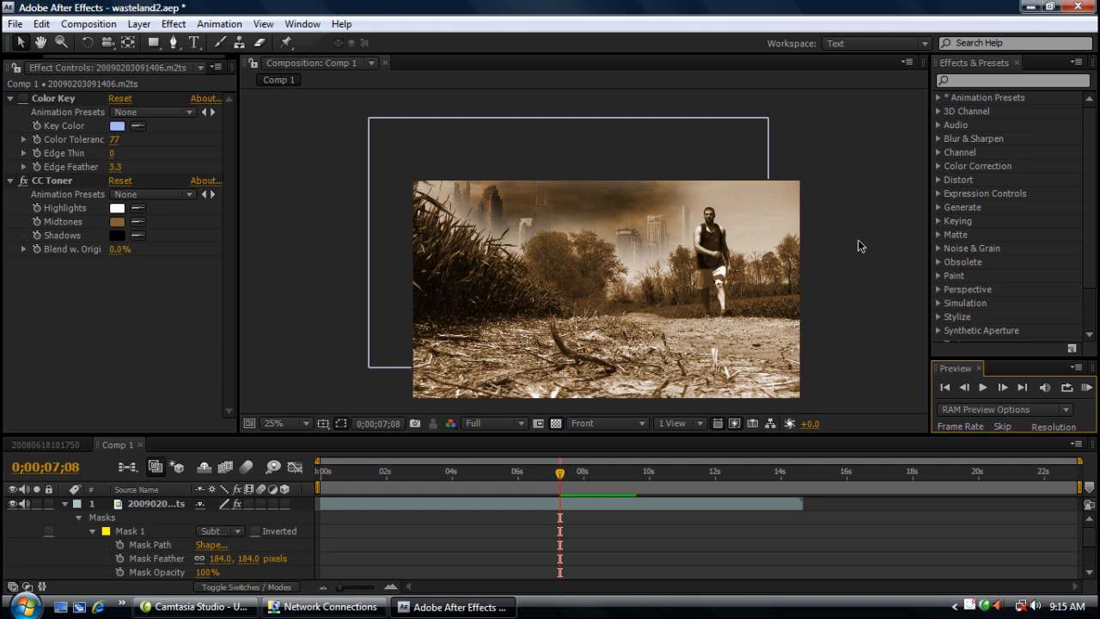
{"action": "left_click", "coordinate": [284, 423]}
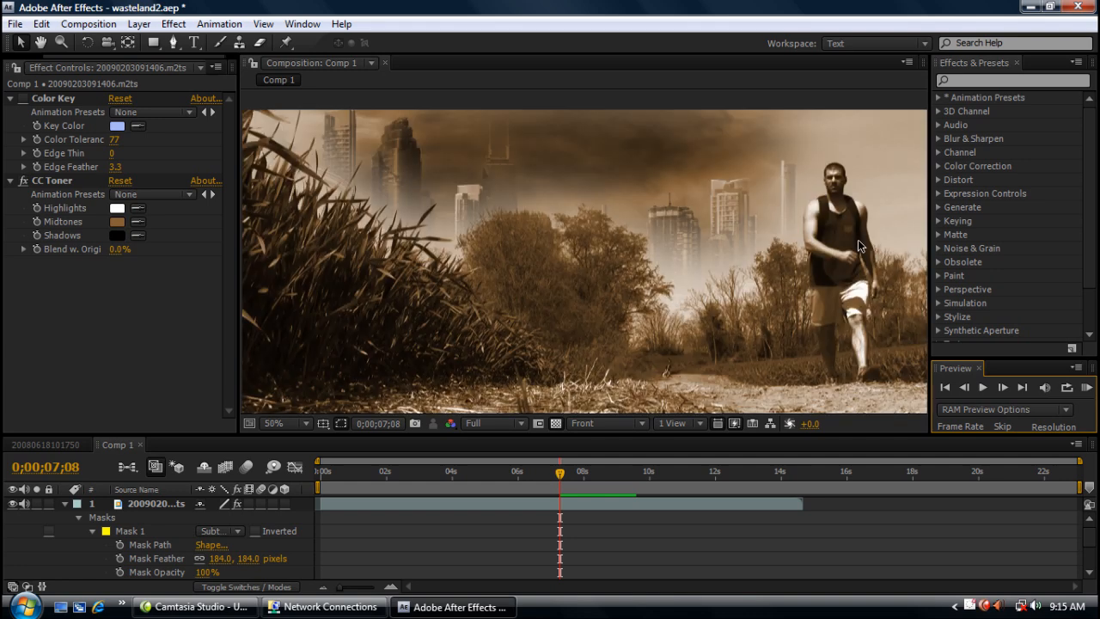